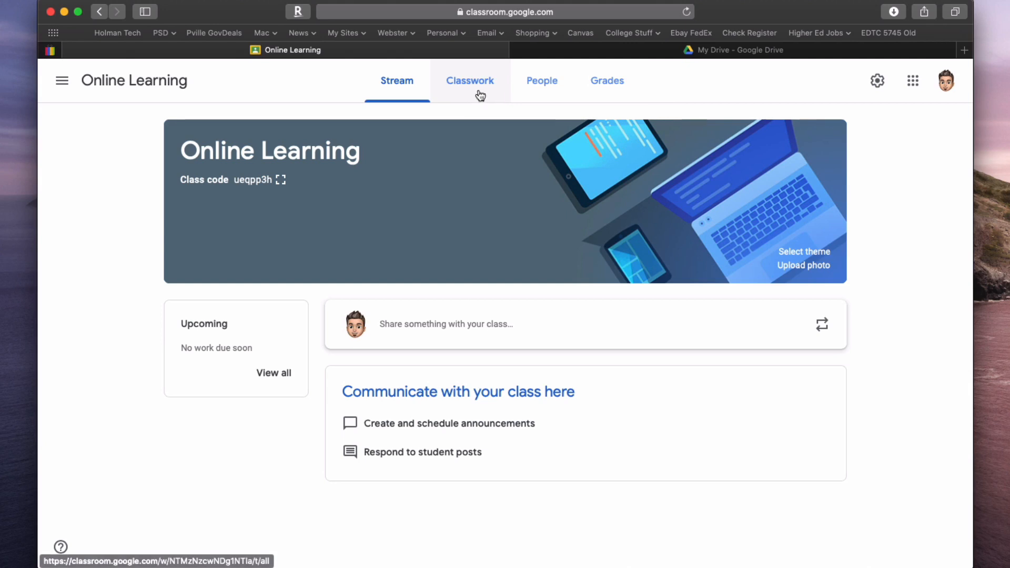
- Open the Online Learning class's Classwork page and show the Create post-type menu
left_click(470, 81)
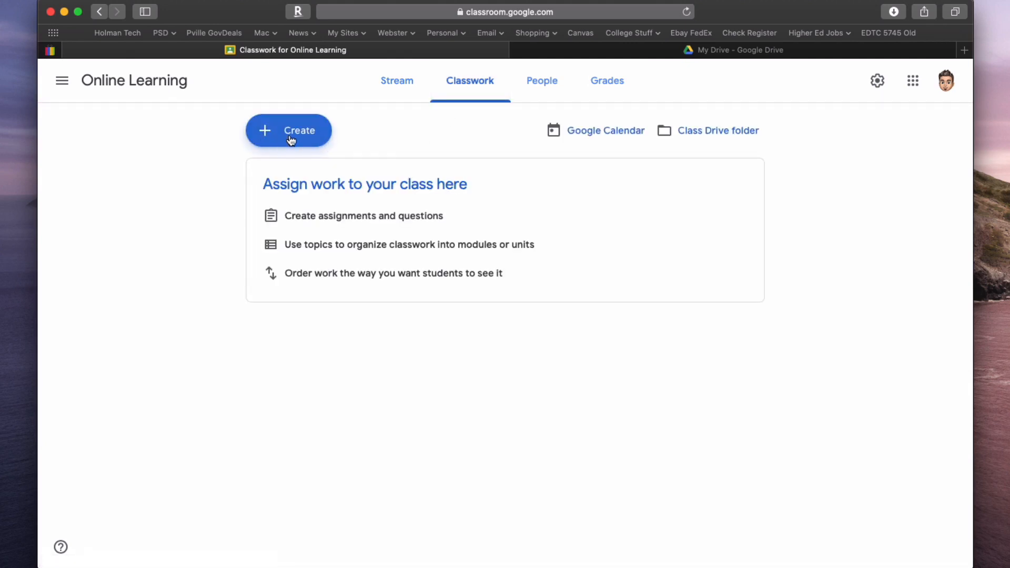
left_click(289, 130)
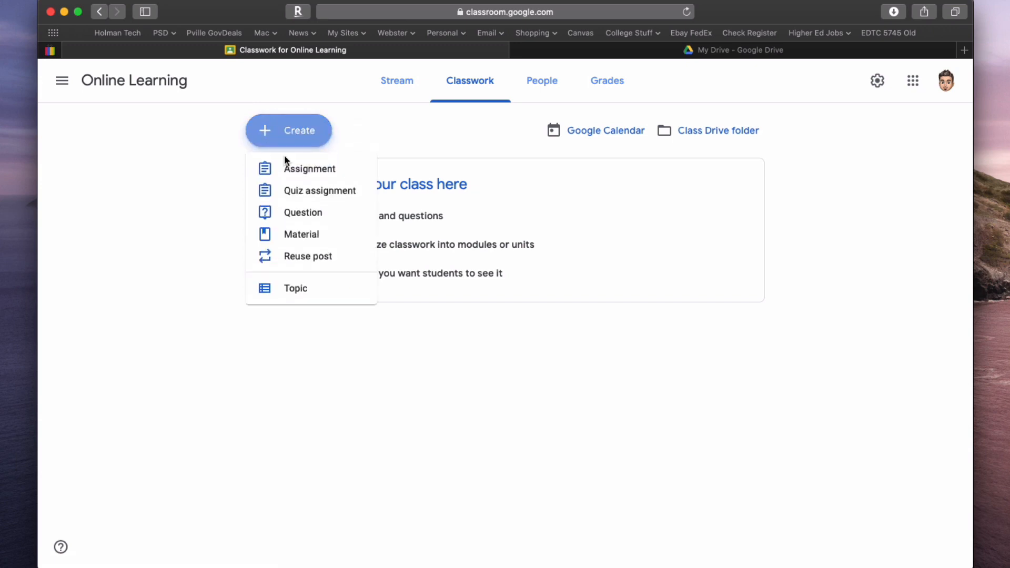
mouse_move(312, 226)
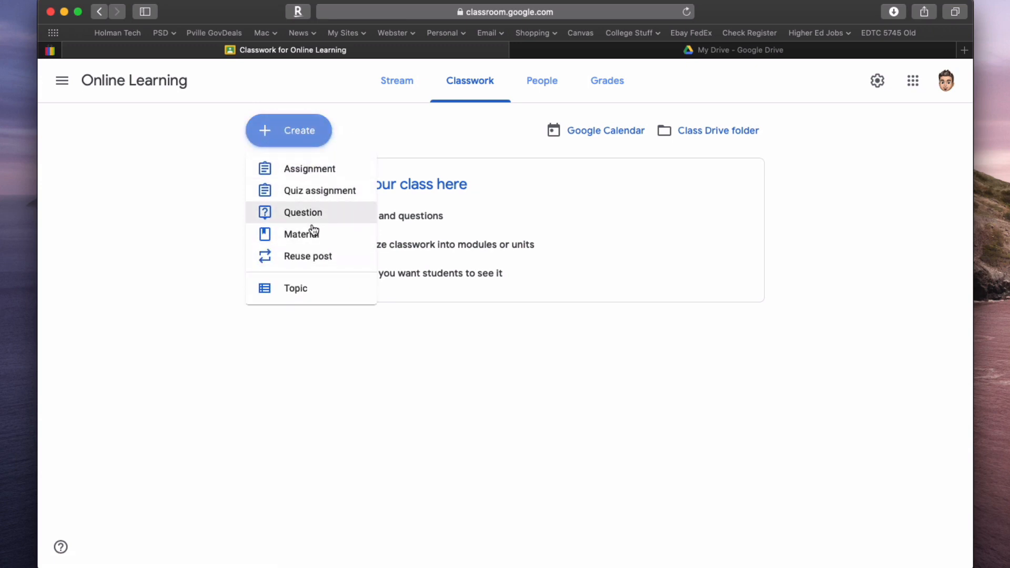
mouse_move(335, 174)
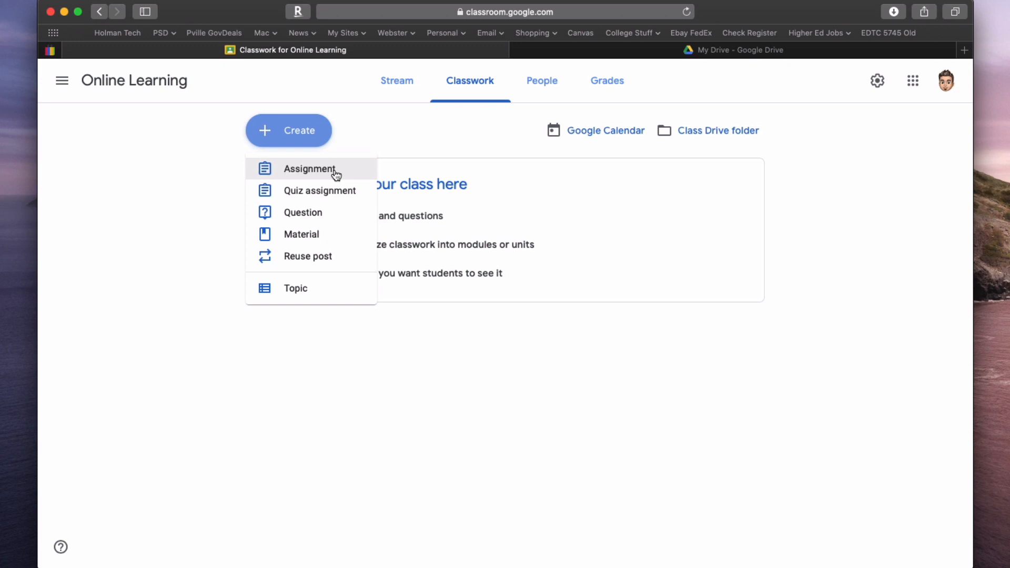
mouse_move(343, 186)
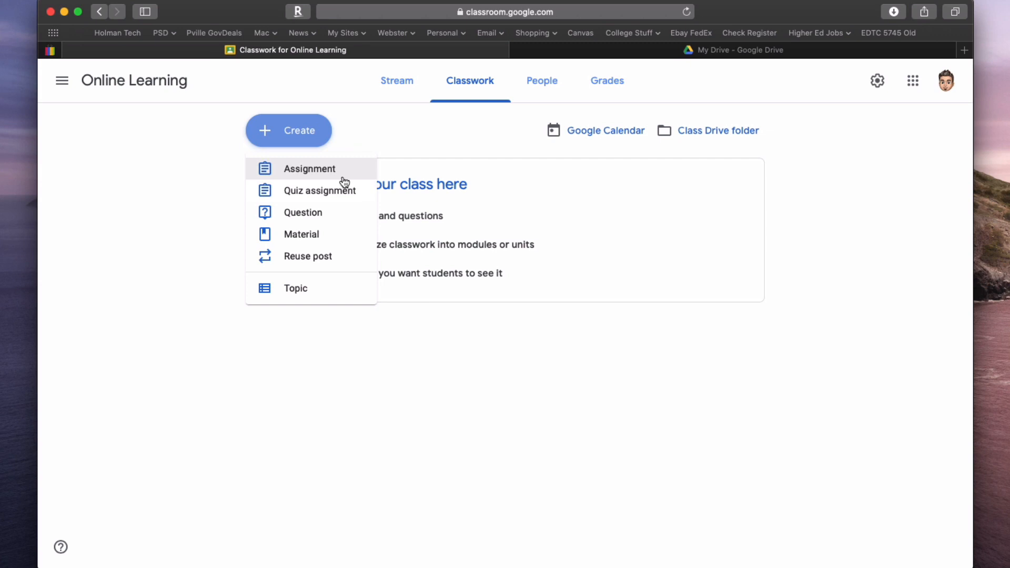
mouse_move(313, 179)
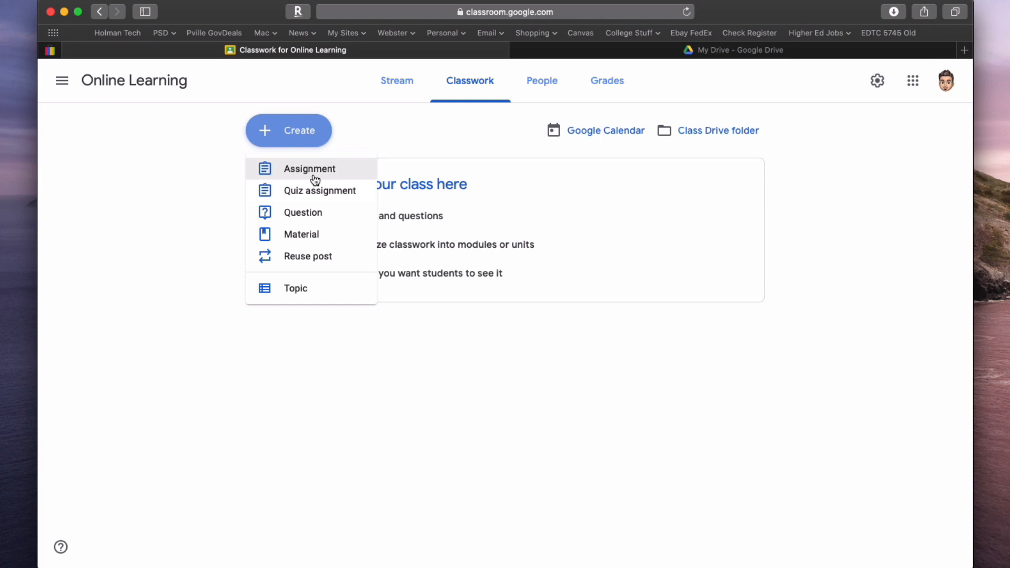
mouse_move(317, 181)
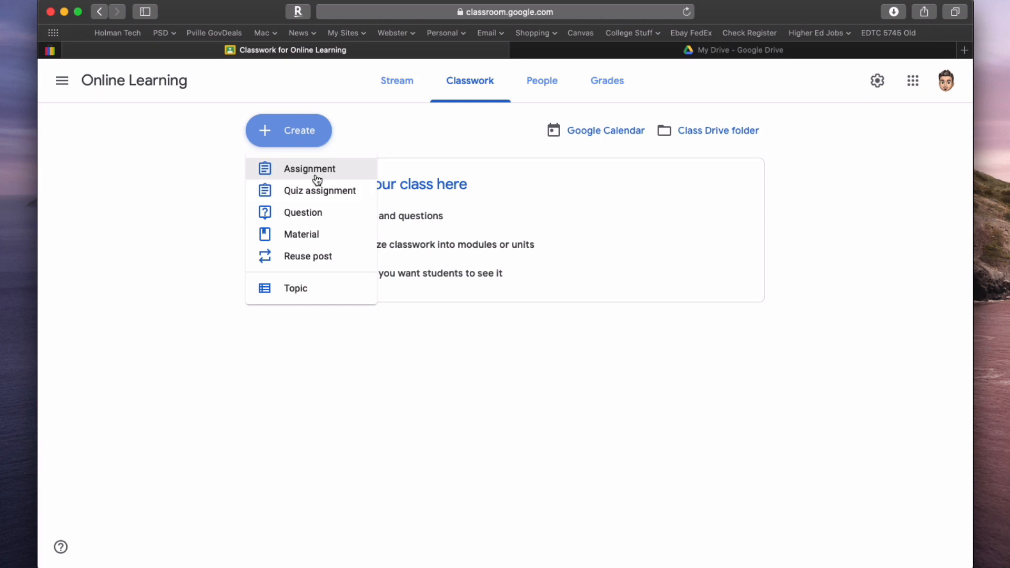
mouse_move(316, 245)
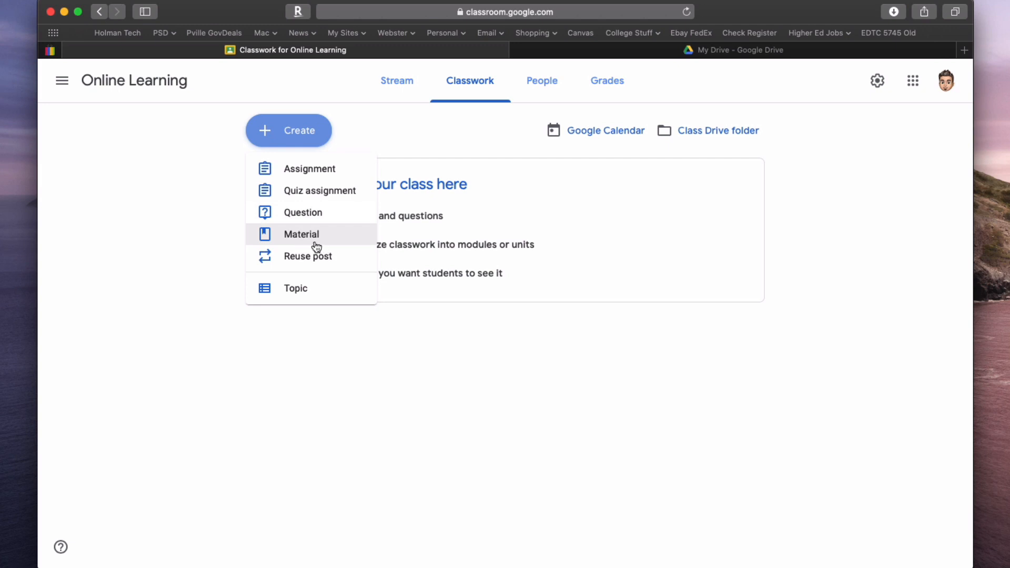
mouse_move(310, 236)
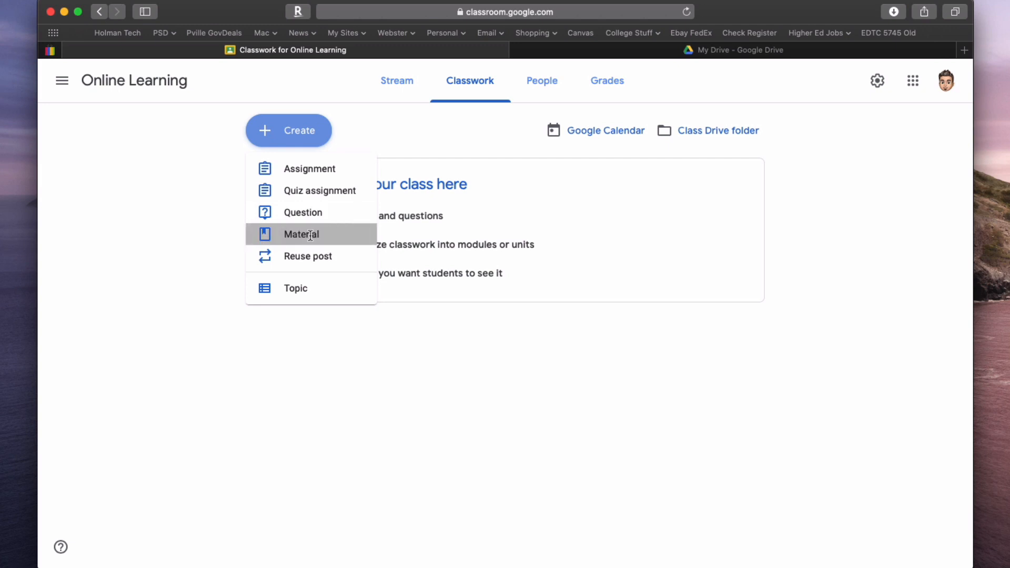
- Start a new Material post titled 'Google Hangout Tutorial'
left_click(302, 234)
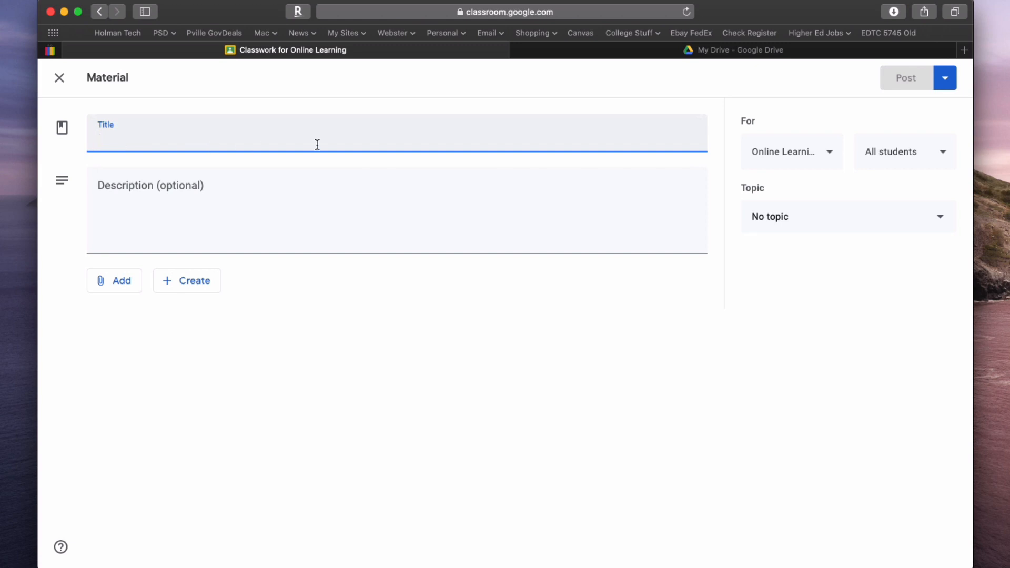
type("G")
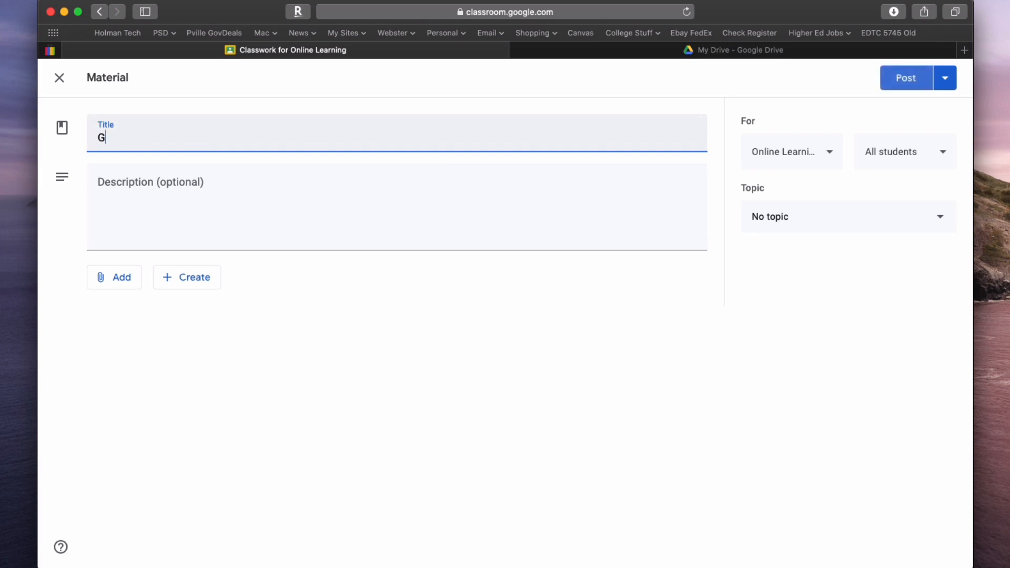
type("oogle Hang")
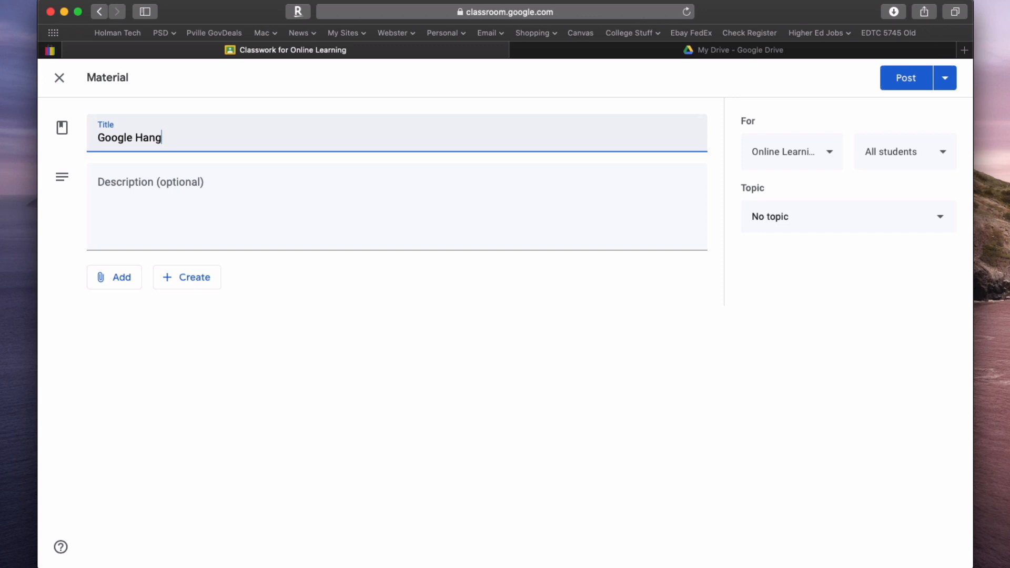
type("out Tut")
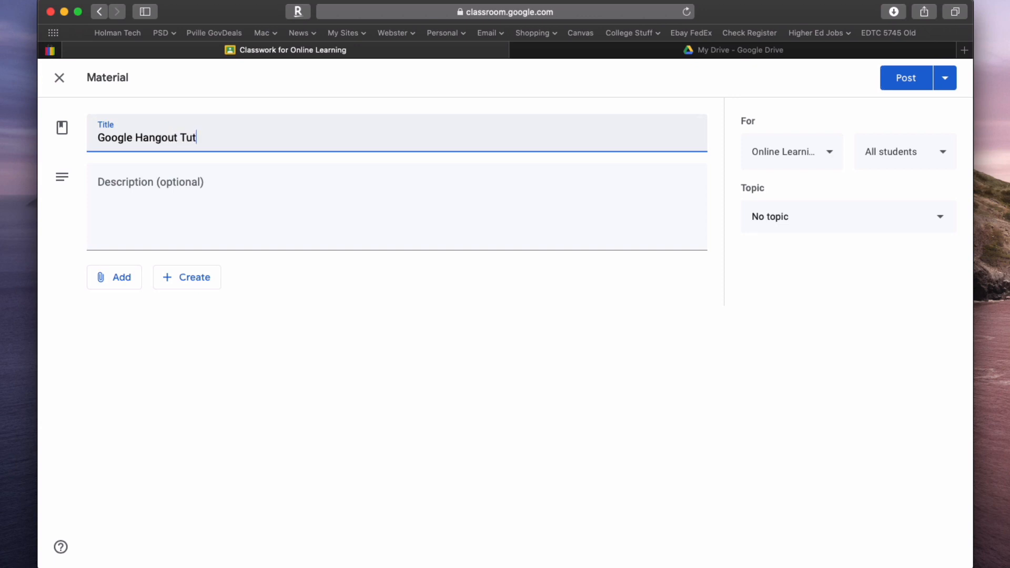
type("orial")
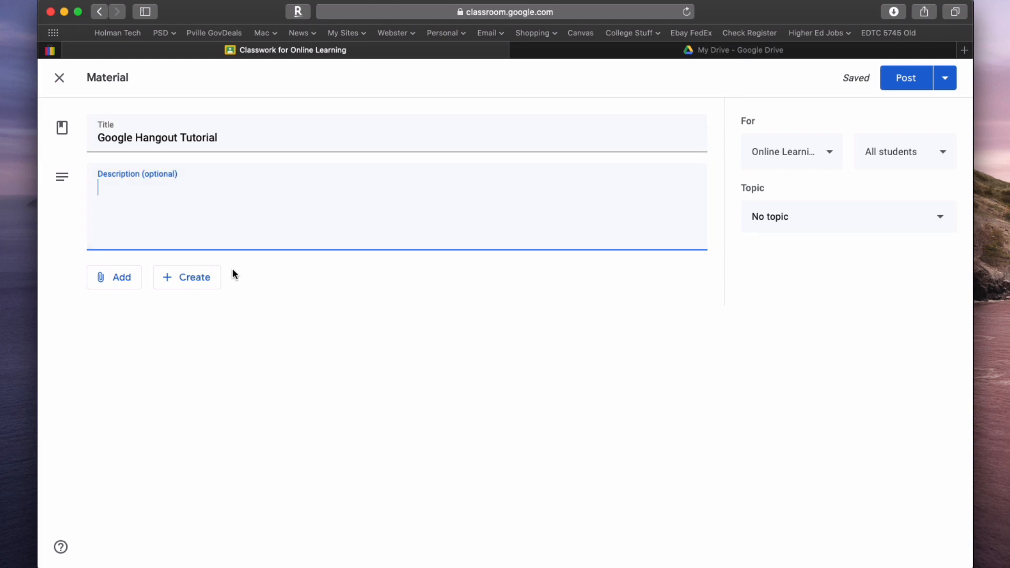
- Bring up the Add link dialog for the post, then cancel it without attaching anything
left_click(115, 277)
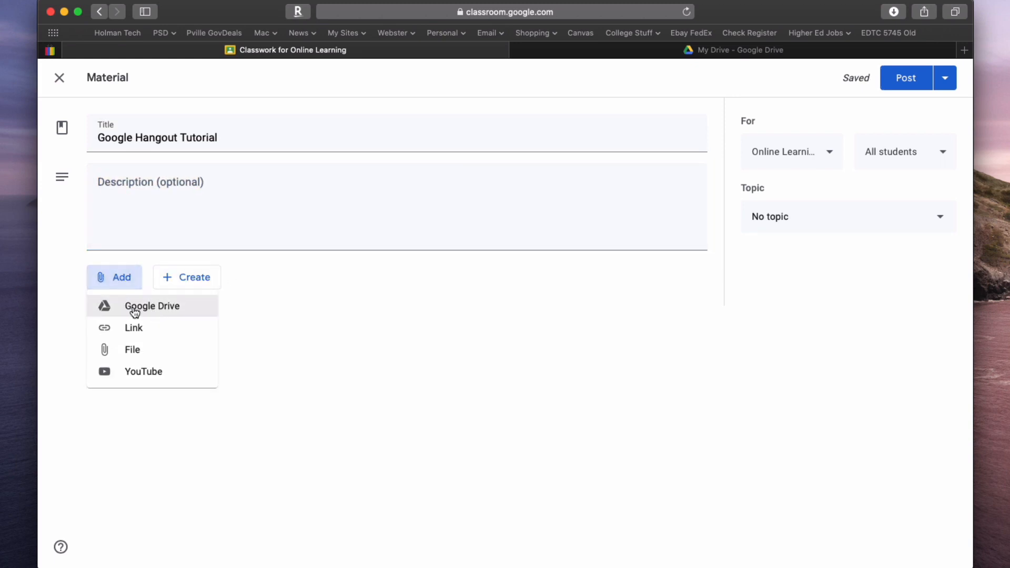
mouse_move(148, 313)
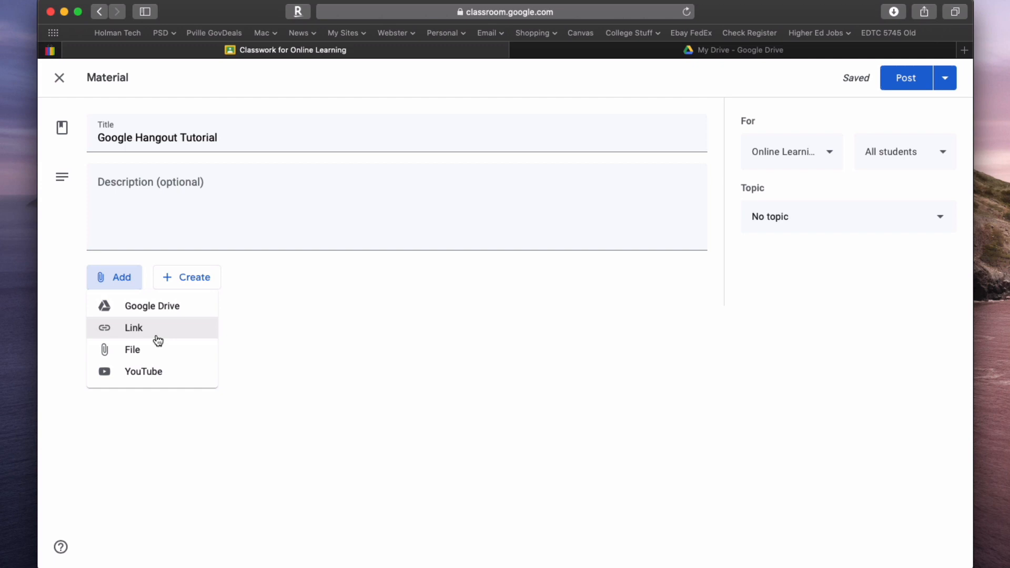
mouse_move(105, 338)
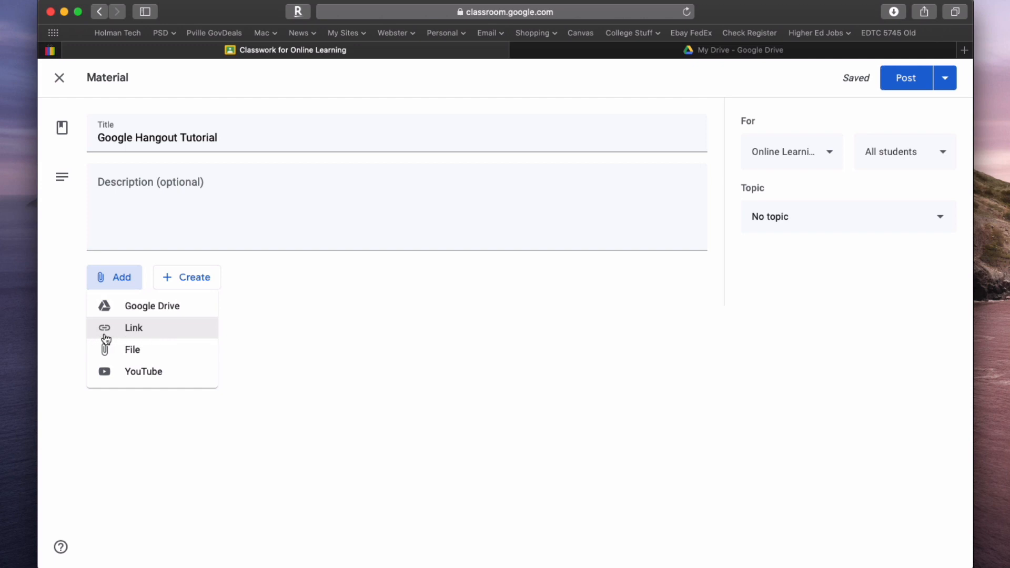
left_click(134, 328)
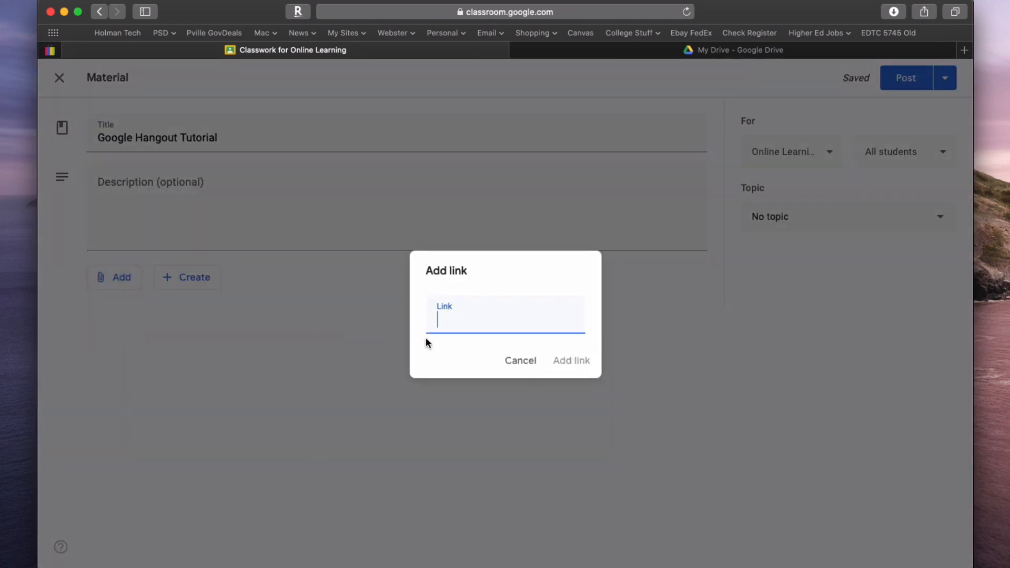
mouse_move(482, 327)
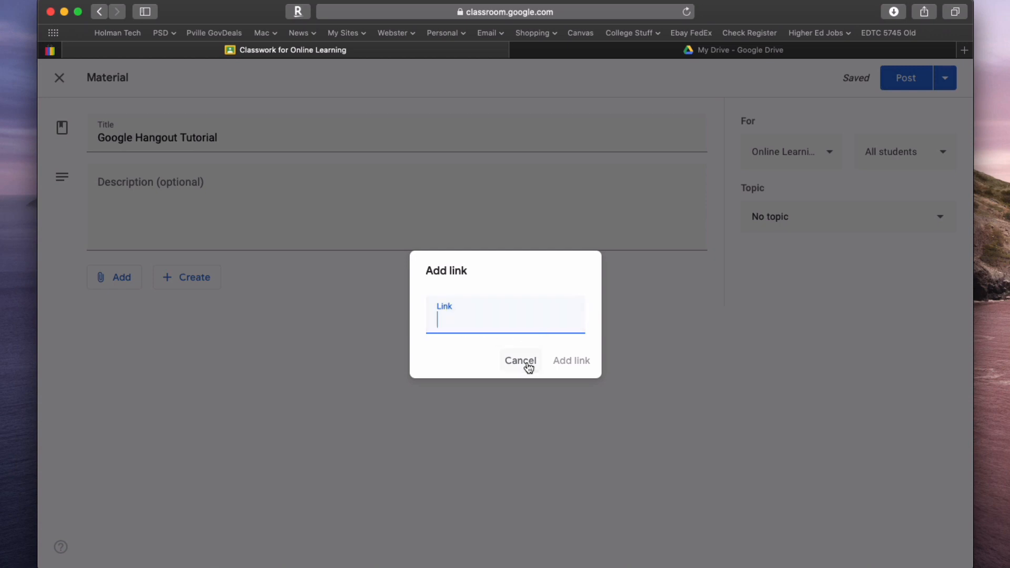
left_click(520, 361)
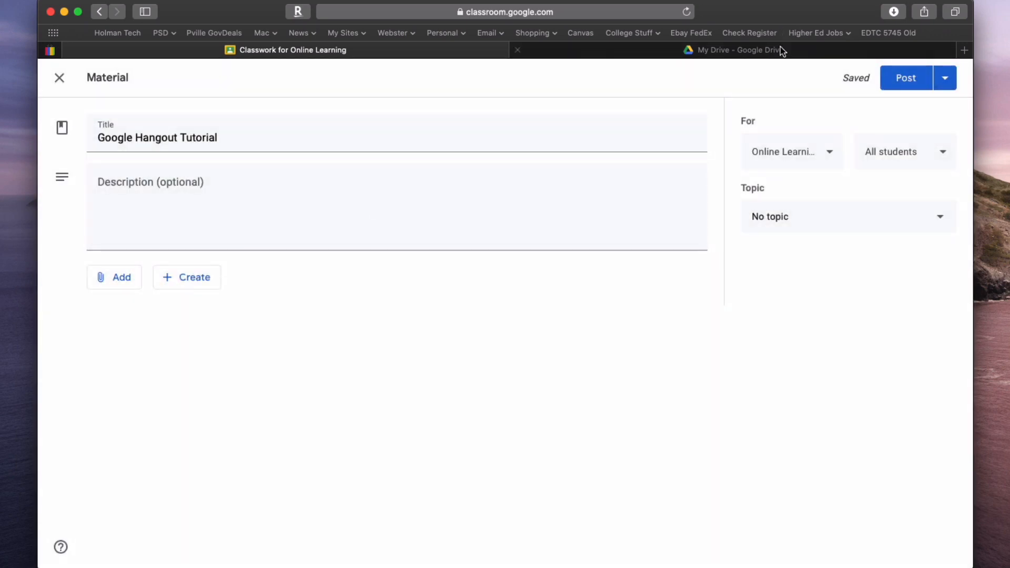
- In Google Drive, turn on link sharing for the Creating Hangouts with Calendar.mp4 video
left_click(733, 50)
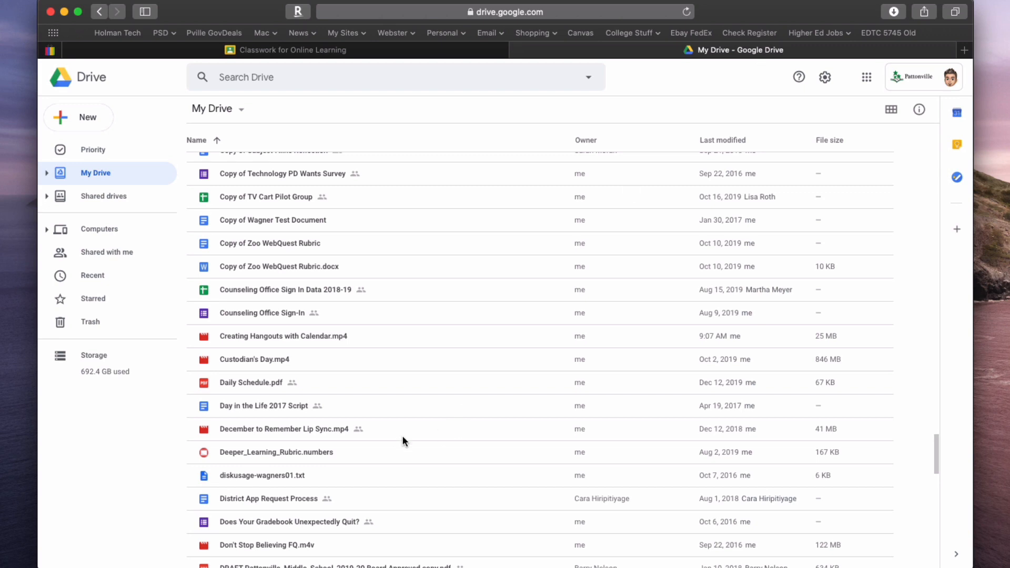
mouse_move(405, 426)
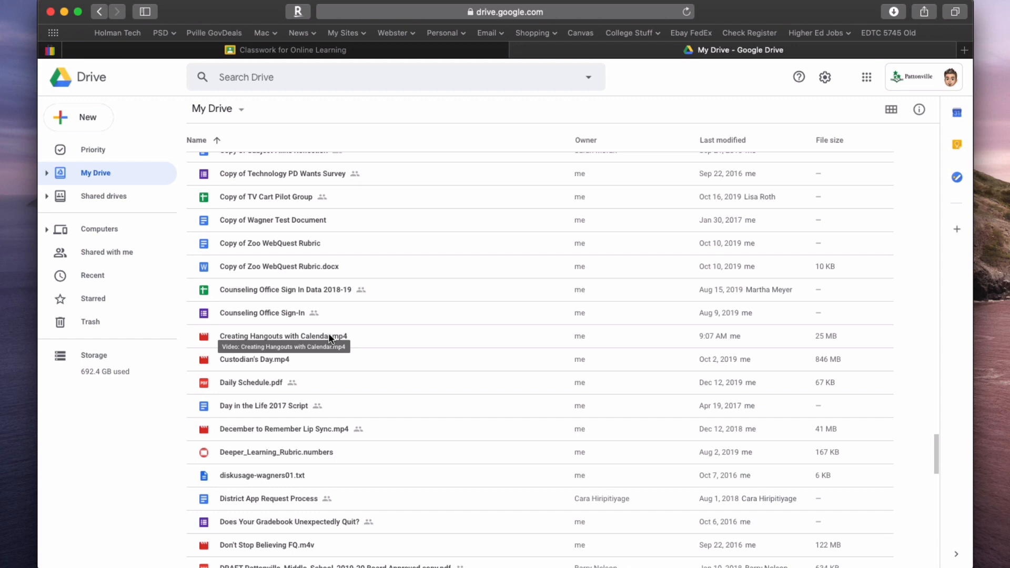
mouse_move(237, 342)
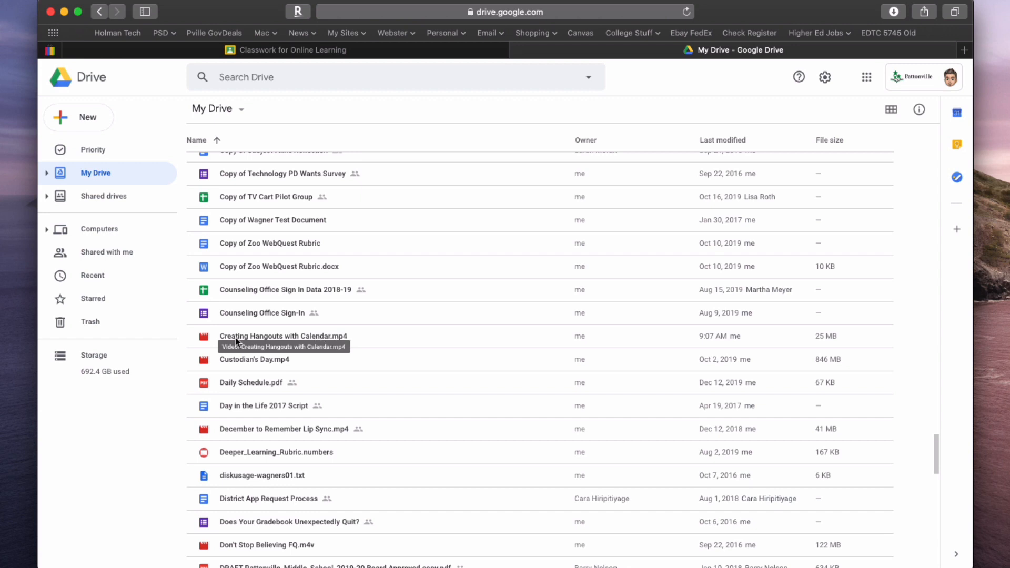
mouse_move(294, 339)
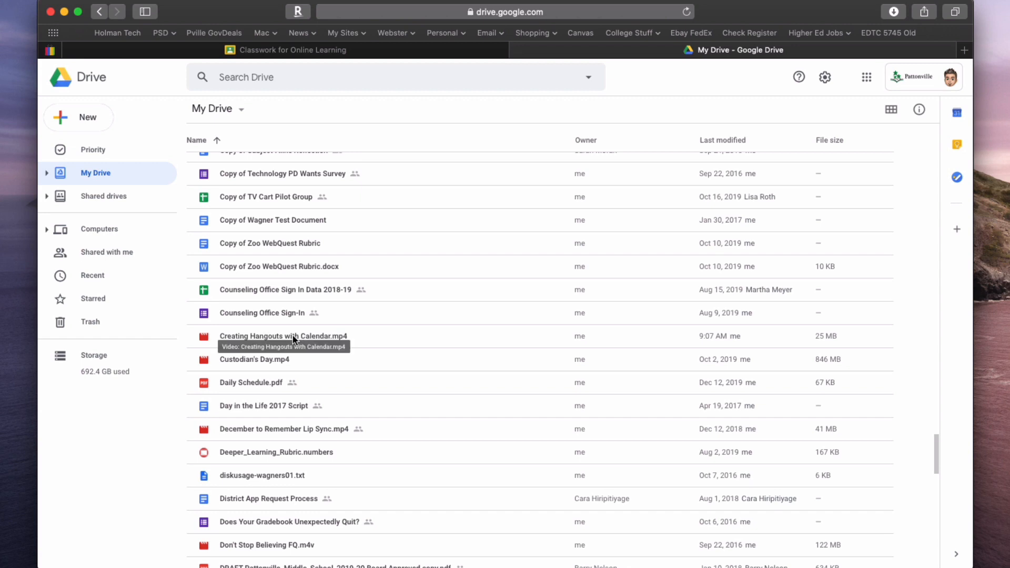
right_click(283, 337)
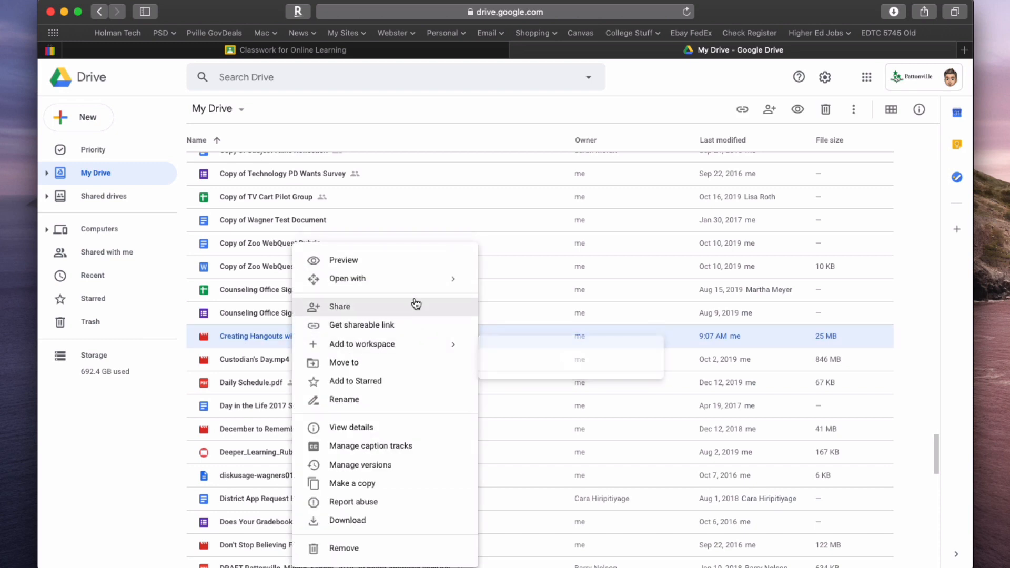
mouse_move(426, 343)
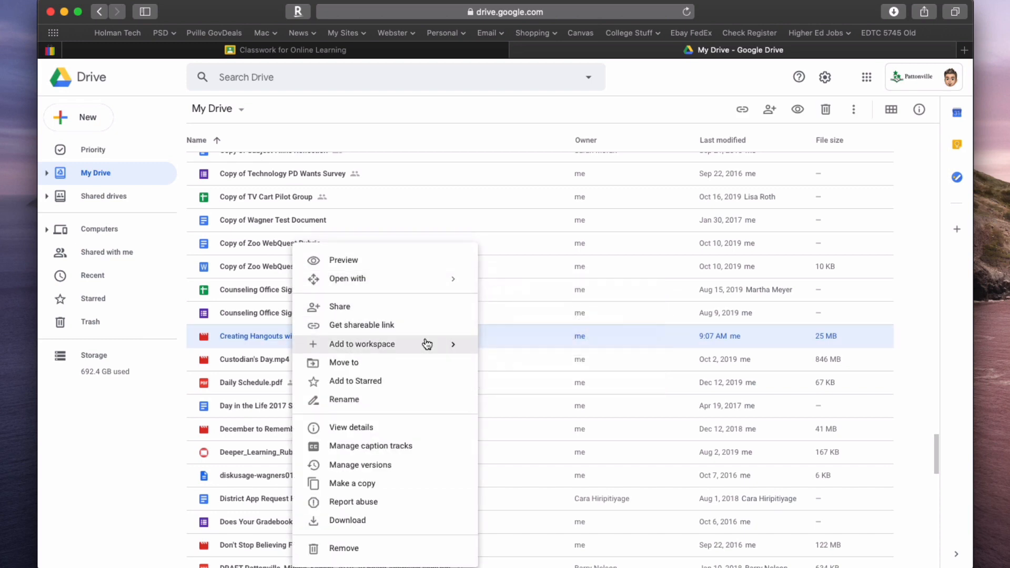
mouse_move(392, 325)
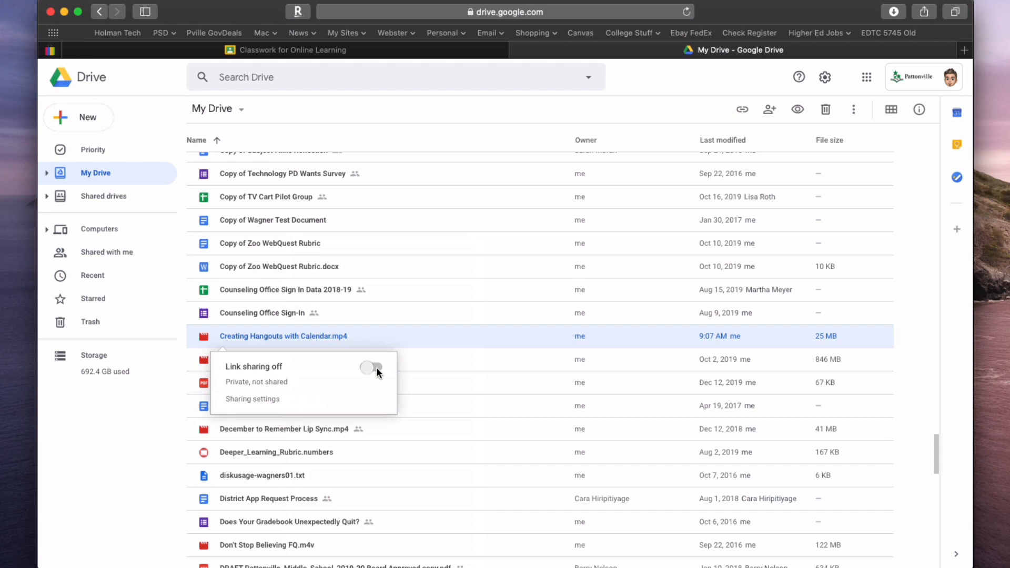
left_click(372, 367)
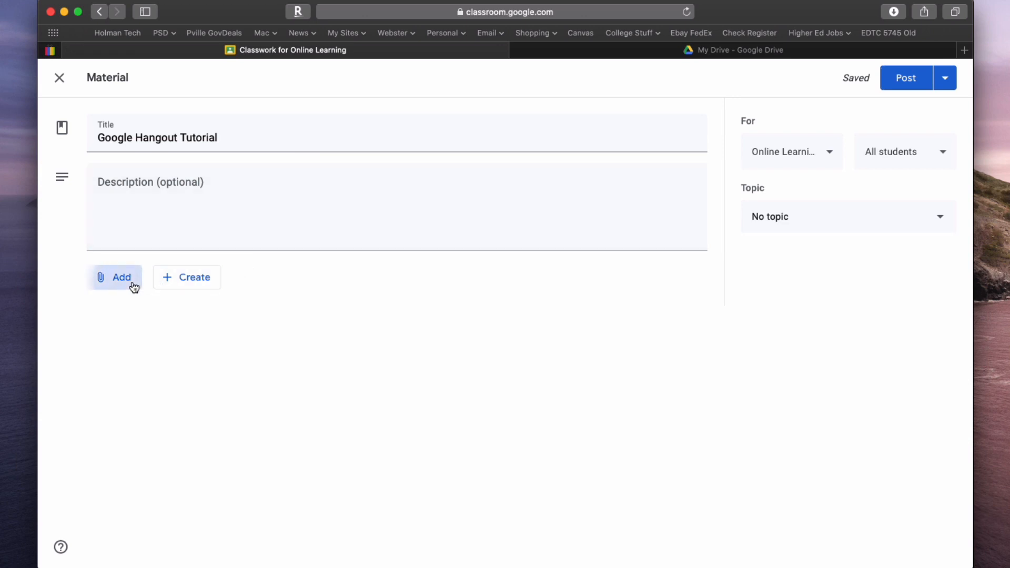
- Attach the video's Drive link (ending JjQaHXCFlpdmJMjLx-U49c9) to the material
left_click(121, 277)
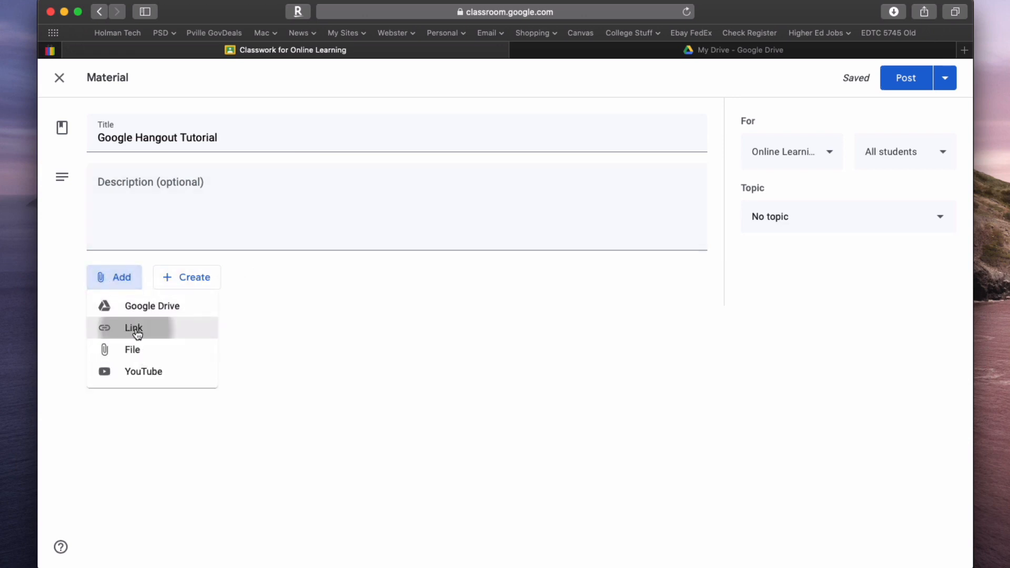
left_click(134, 327)
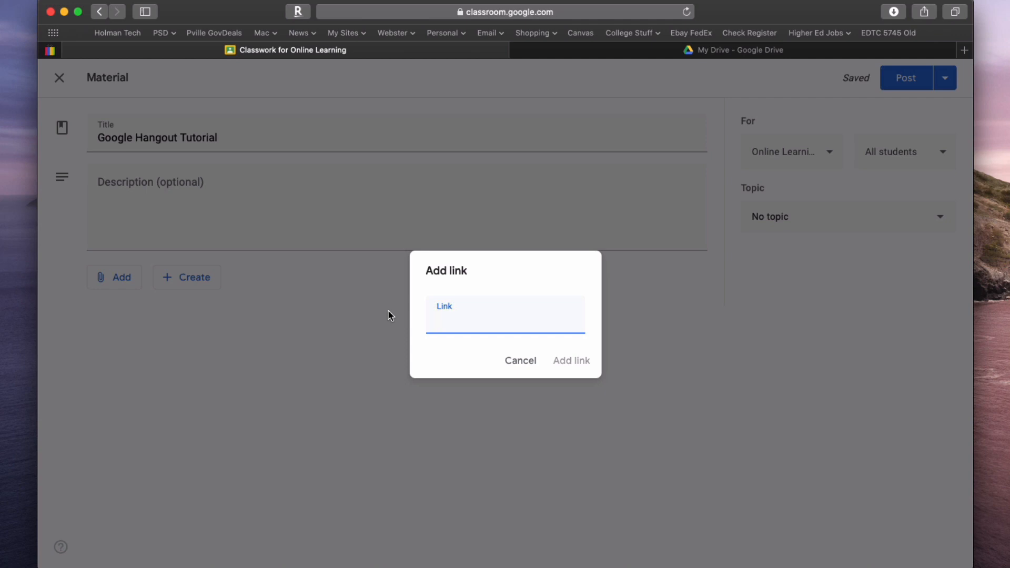
type("JjQaHXCFlpdmJMjLx-U49c9")
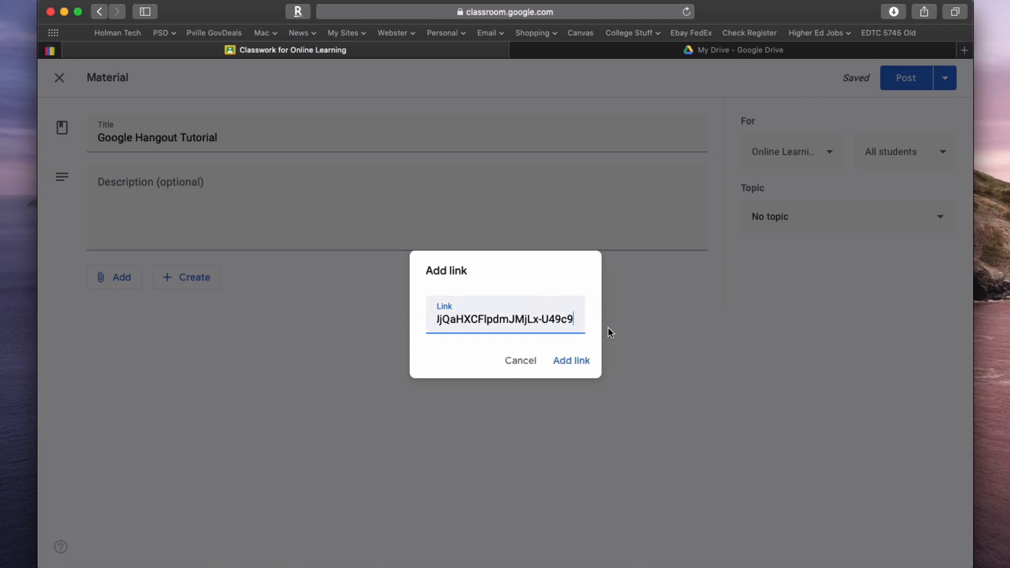
left_click(572, 360)
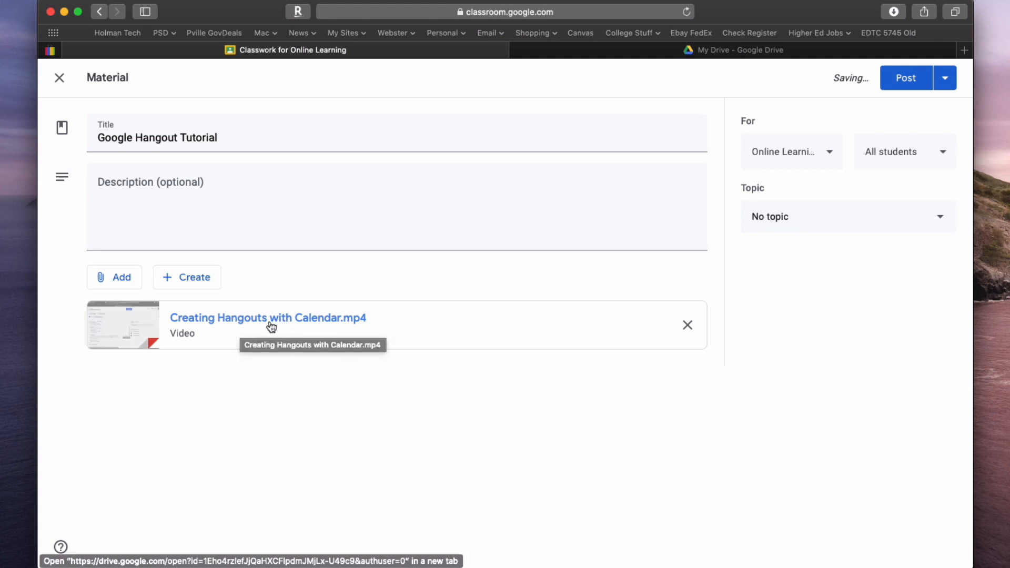
mouse_move(296, 327)
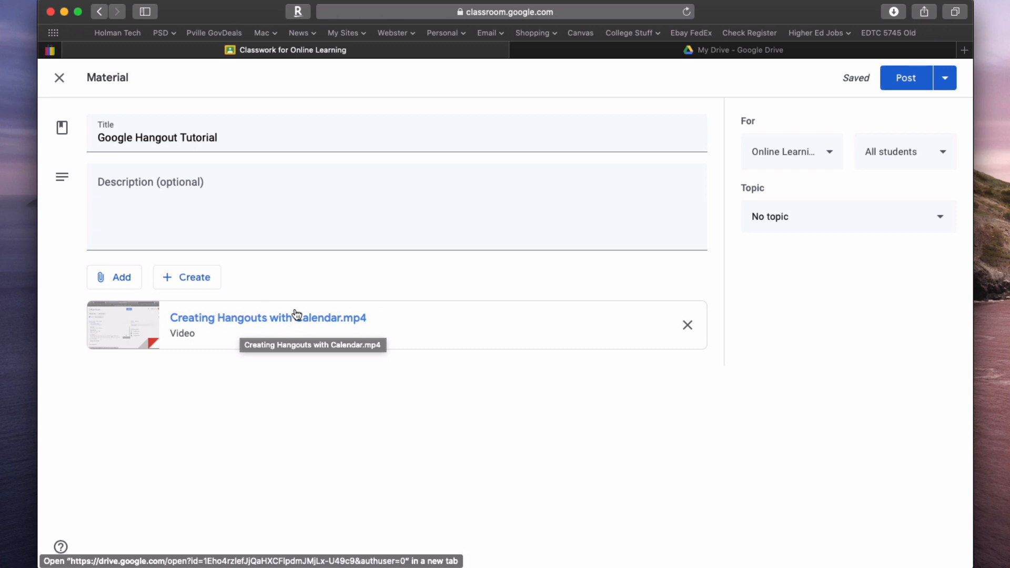
mouse_move(160, 292)
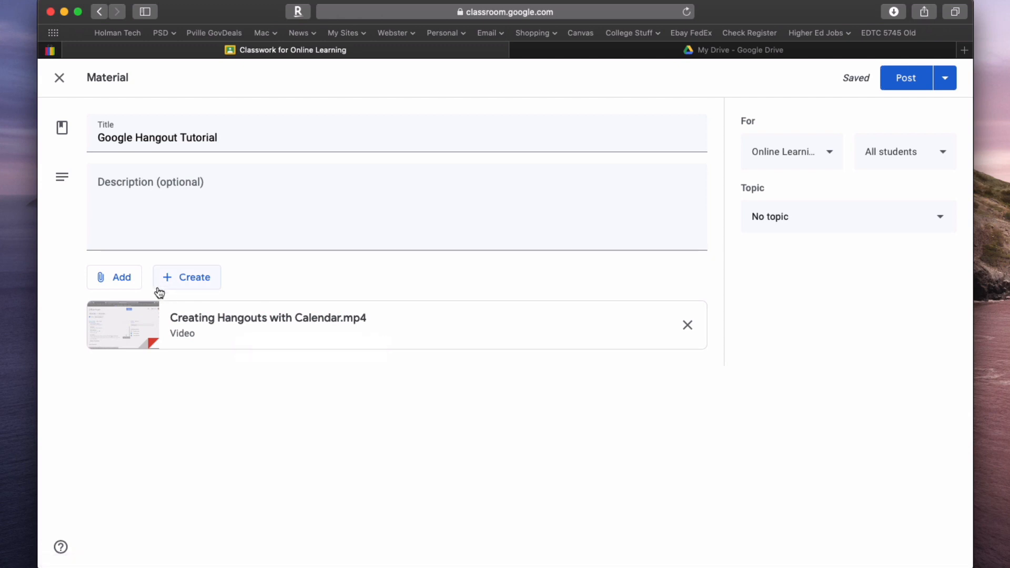
mouse_move(243, 317)
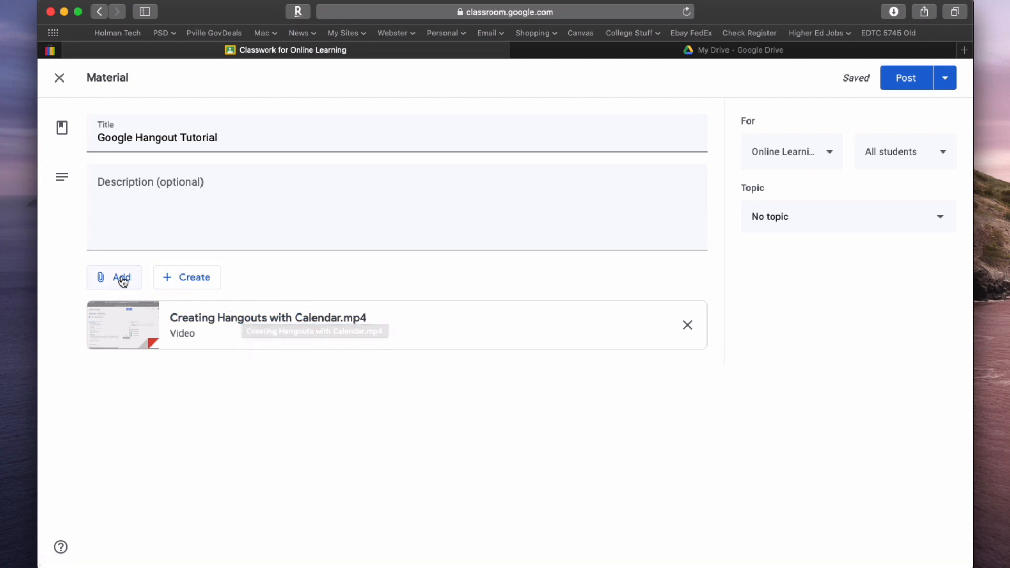
left_click(114, 278)
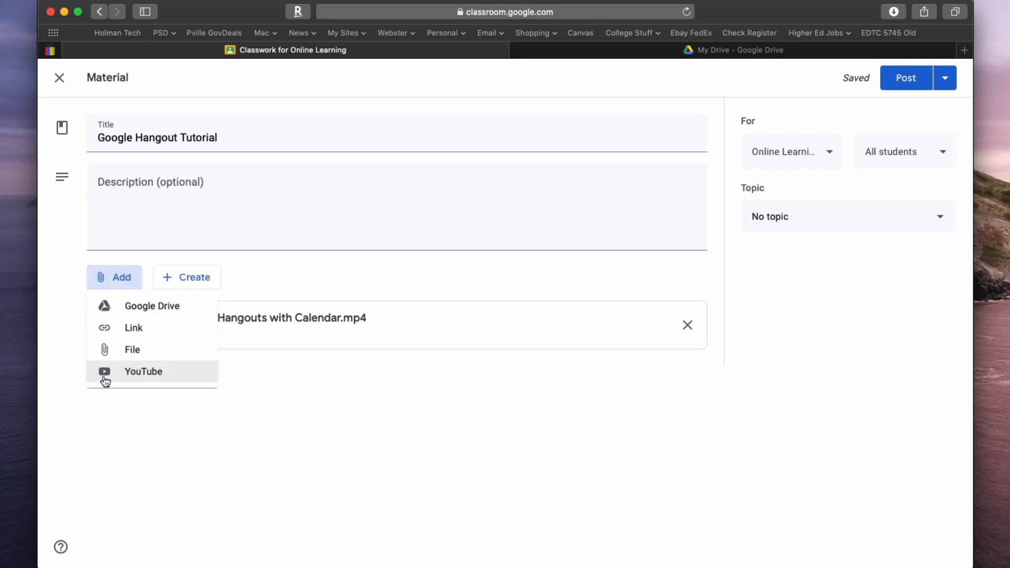
mouse_move(162, 379)
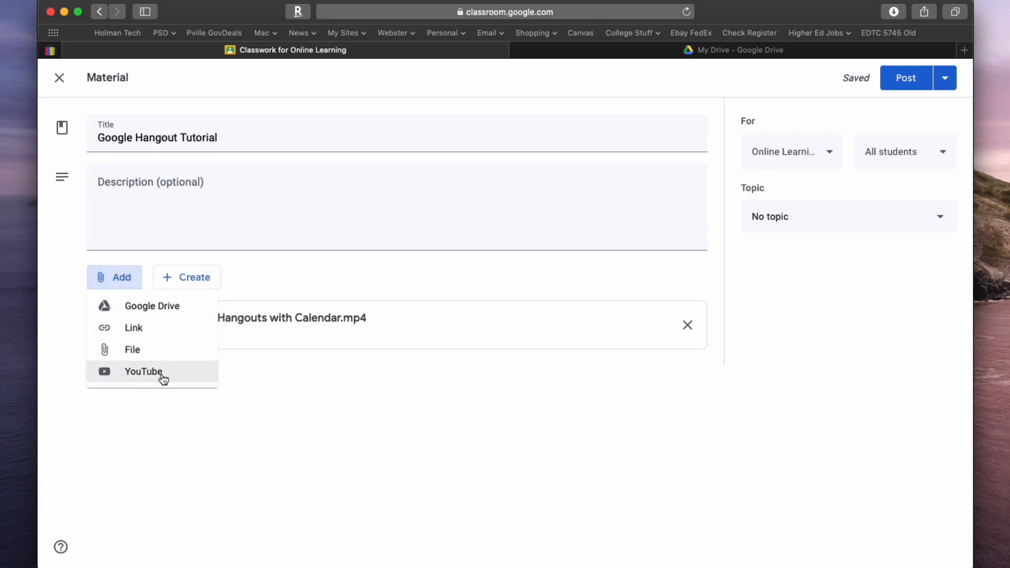
left_click(143, 371)
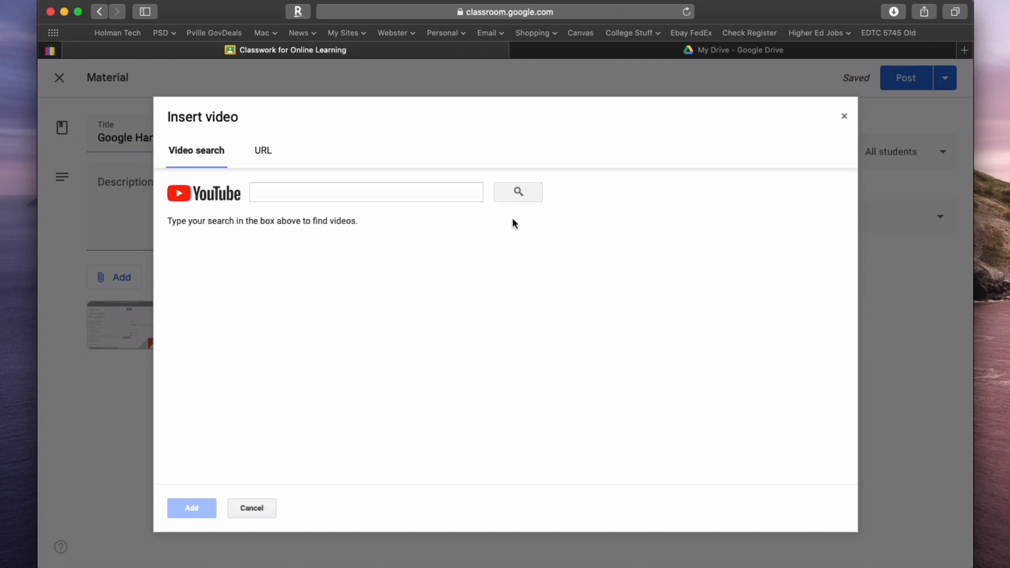
mouse_move(187, 156)
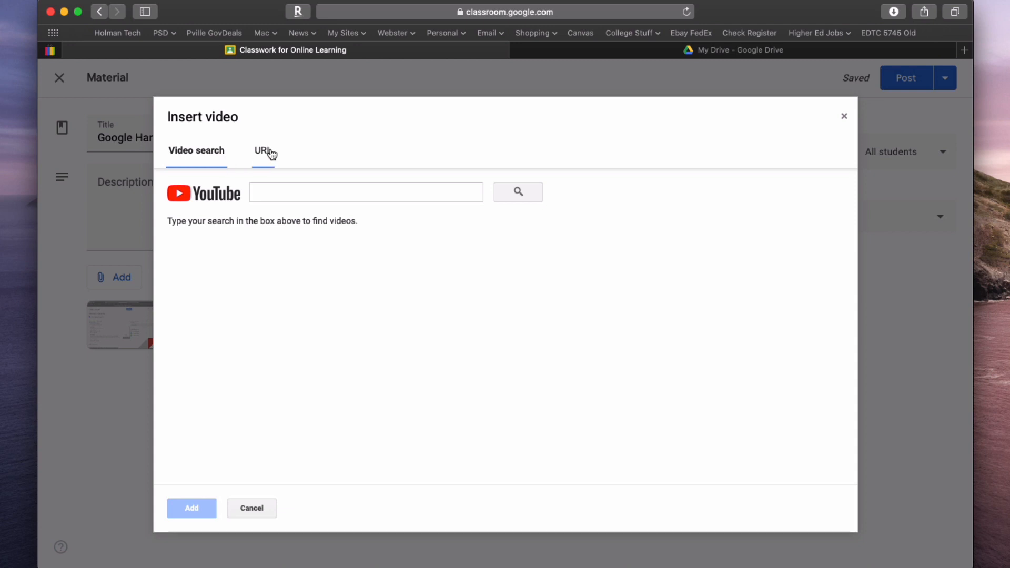
left_click(262, 151)
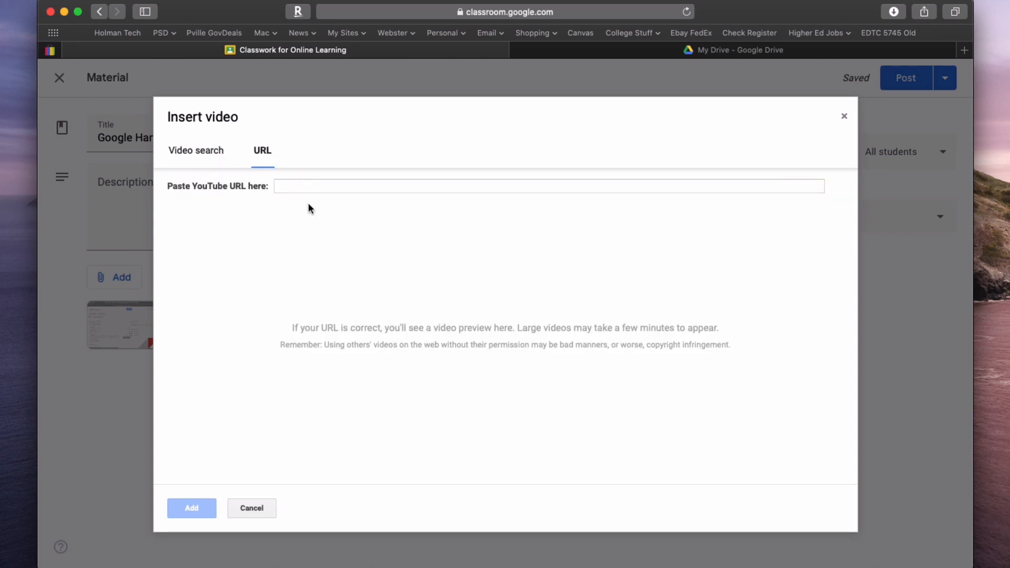
mouse_move(626, 181)
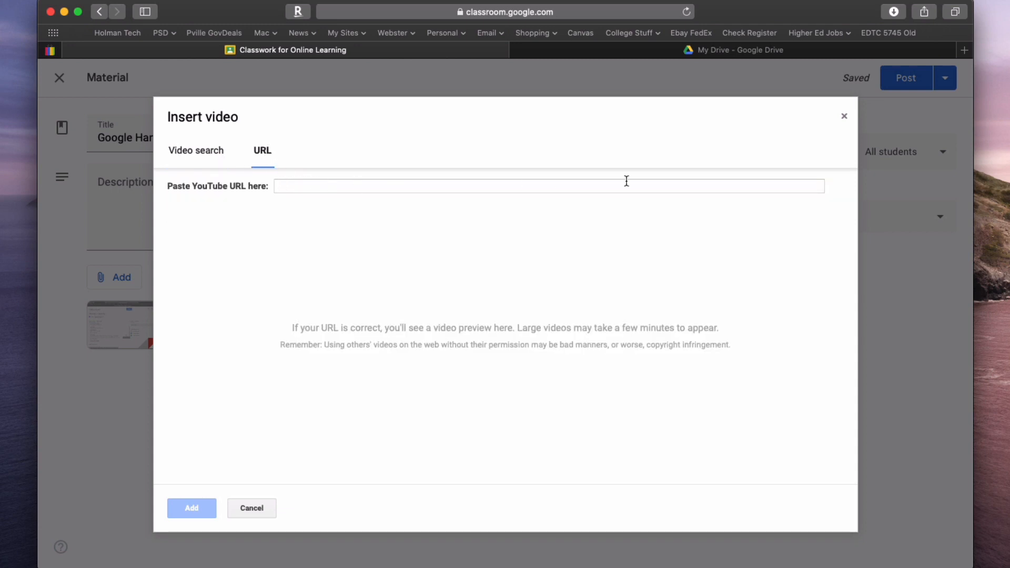
mouse_move(543, 202)
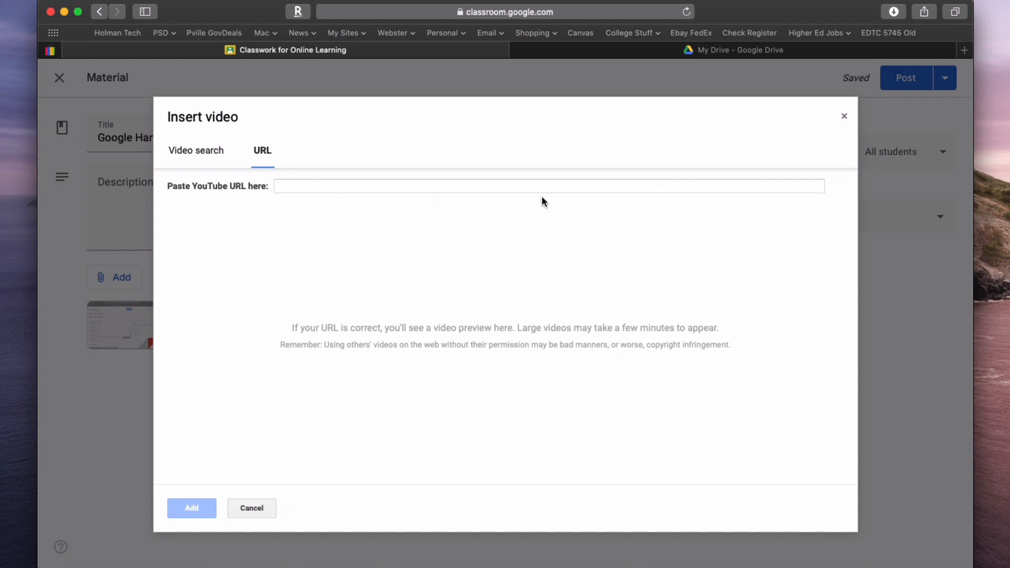
mouse_move(708, 202)
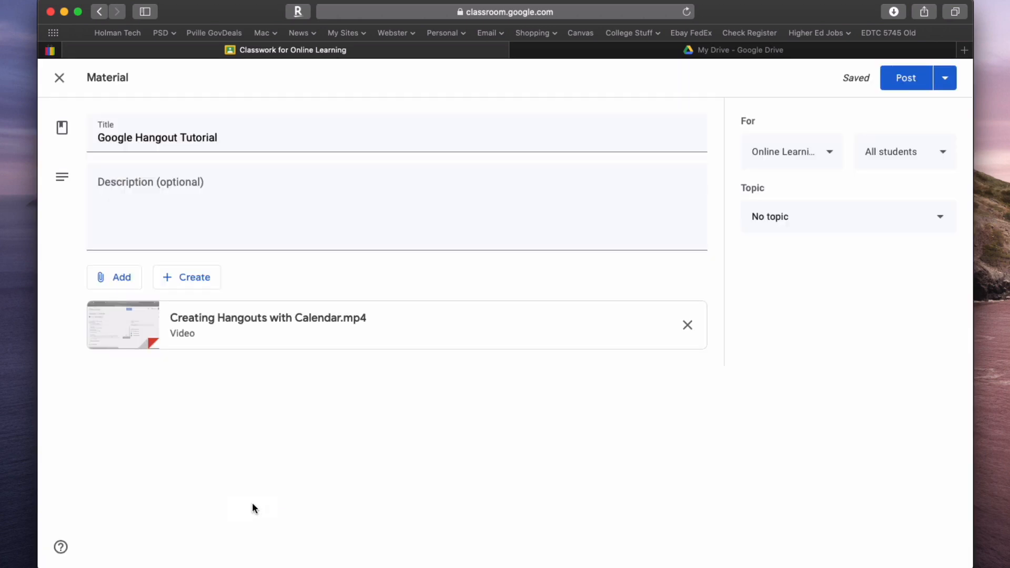
mouse_move(248, 271)
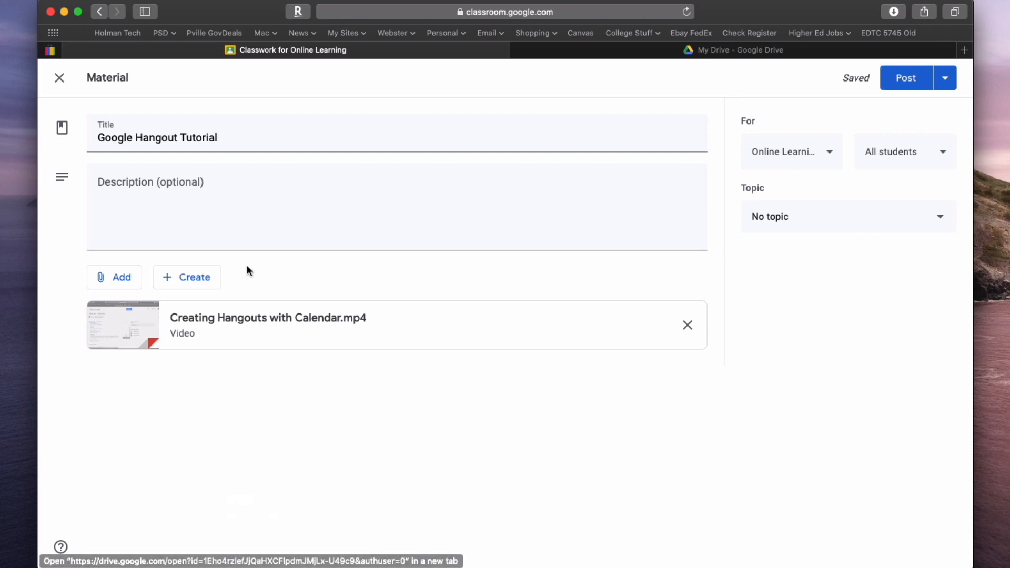
mouse_move(96, 281)
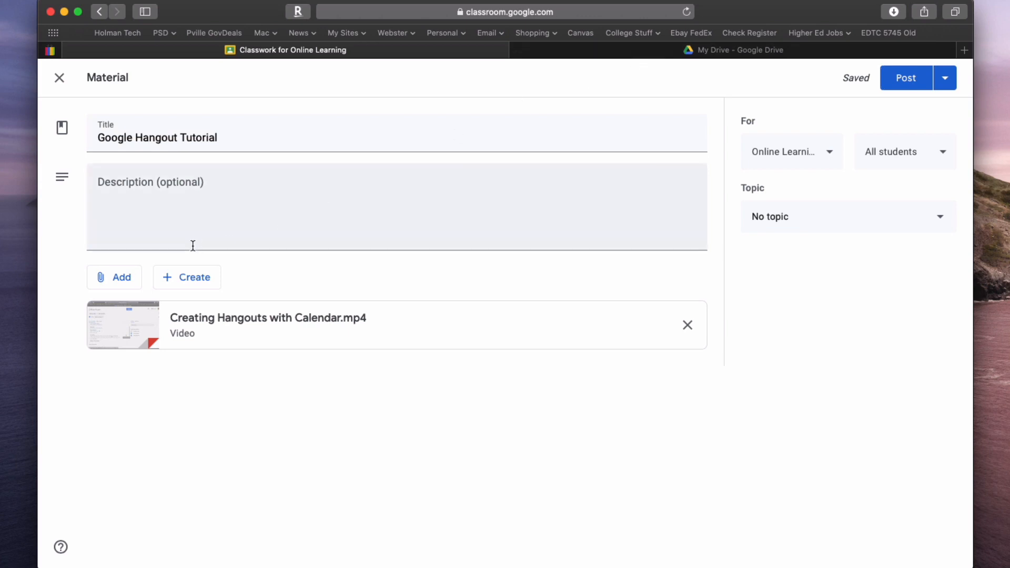
left_click(114, 277)
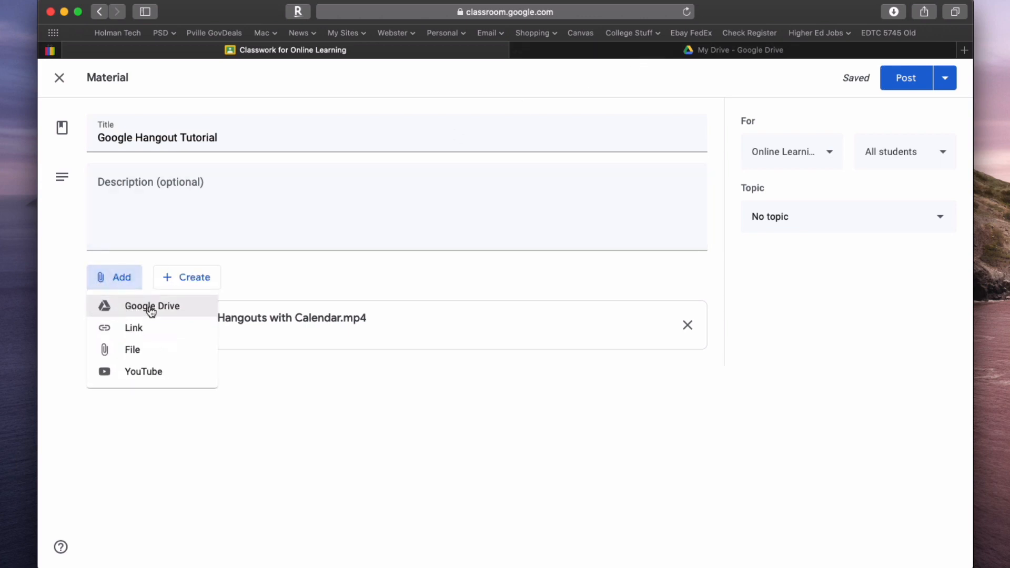
left_click(152, 307)
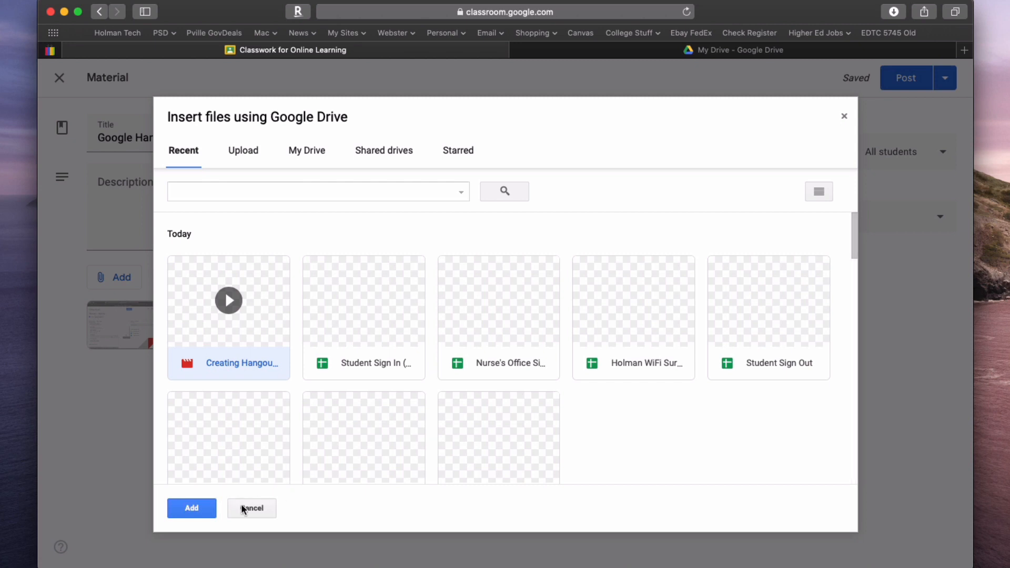
left_click(192, 508)
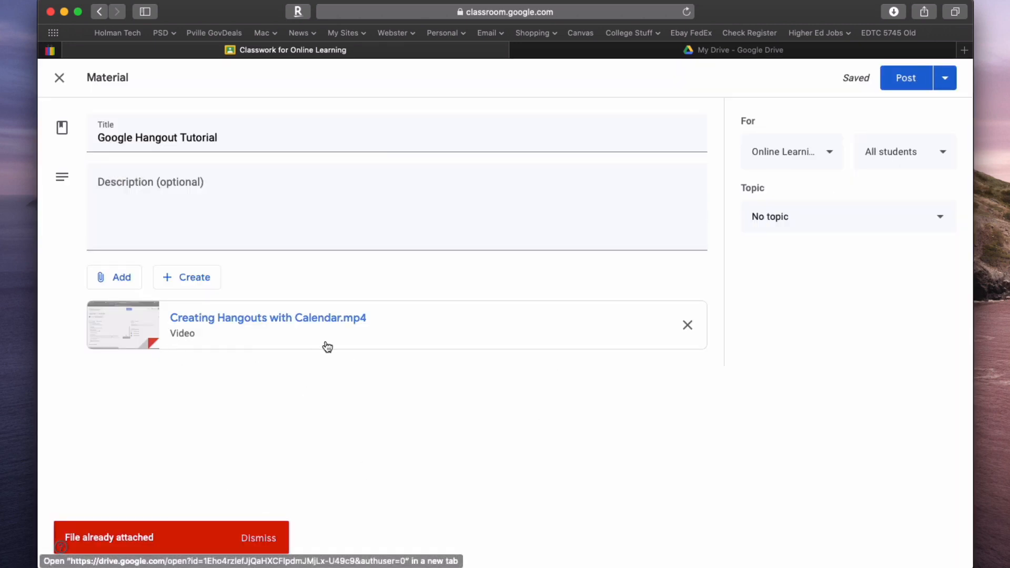
mouse_move(421, 351)
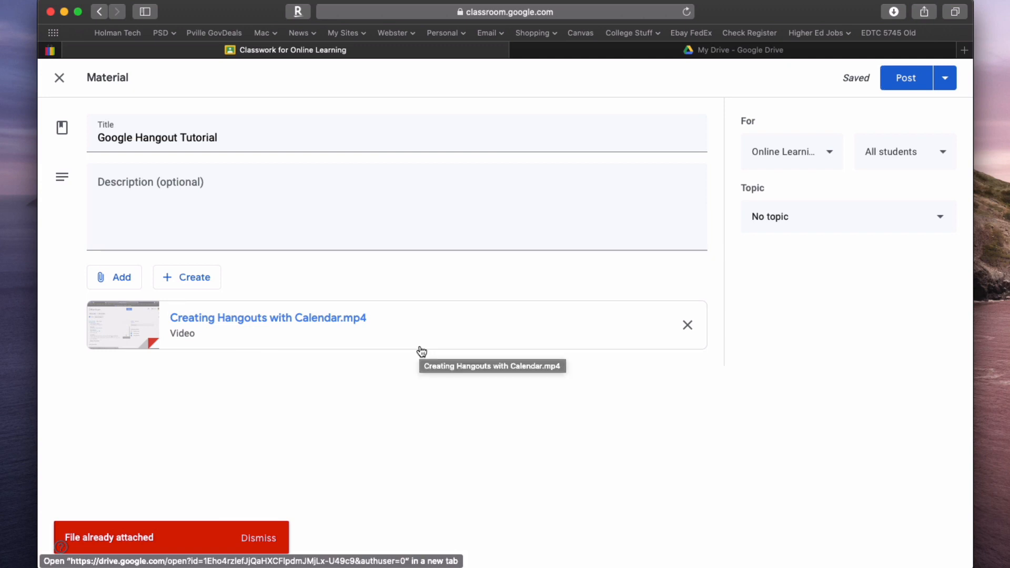
mouse_move(440, 388)
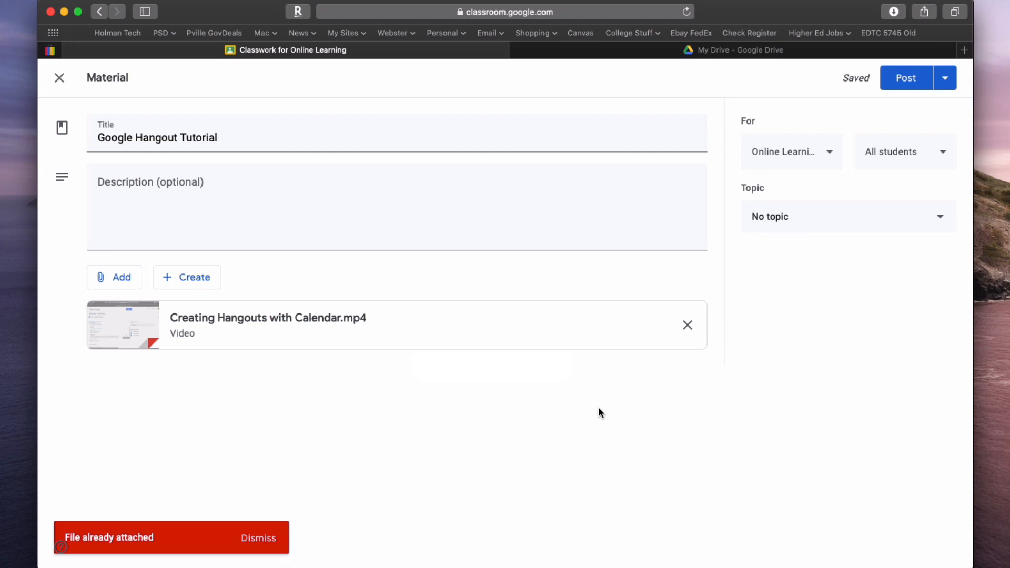
mouse_move(901, 159)
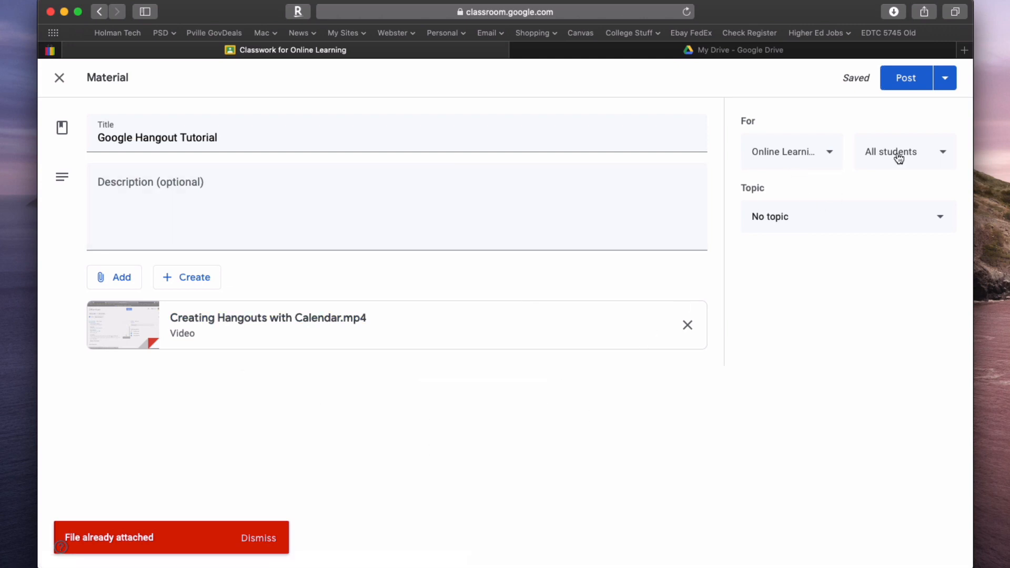
mouse_move(843, 146)
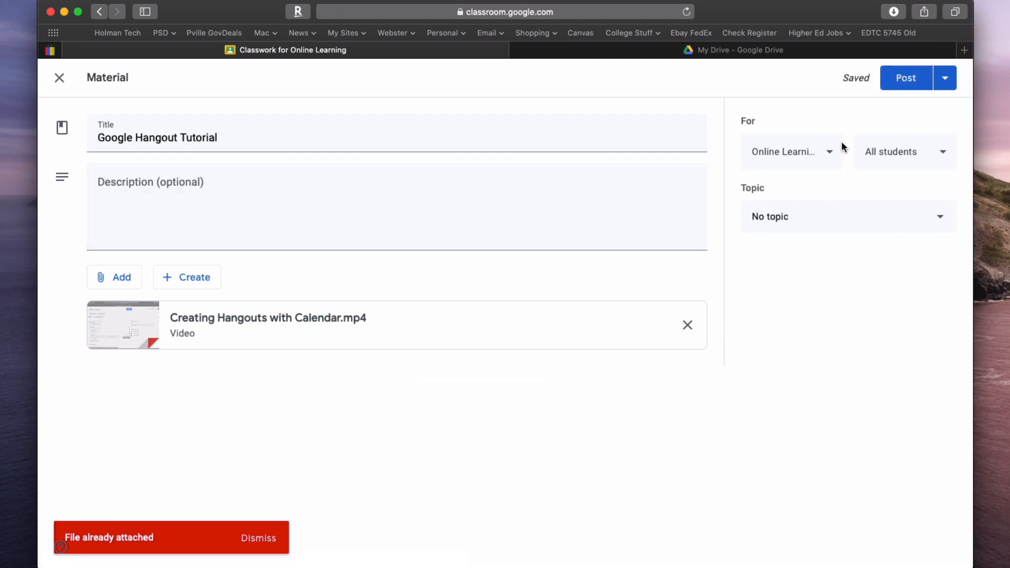
- Confirm the post targets all Online Learning students and publish the material
left_click(792, 151)
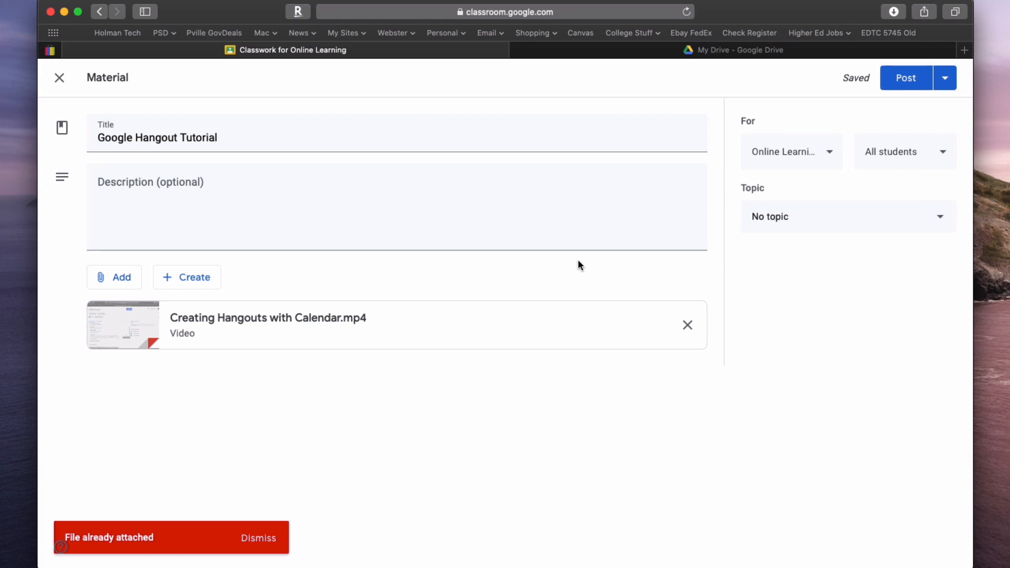
mouse_move(753, 260)
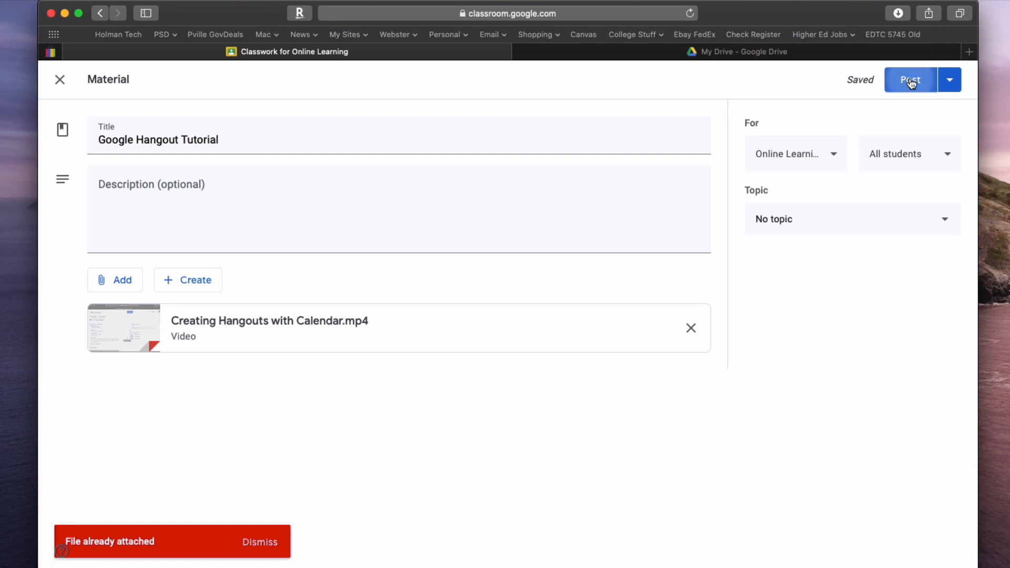
left_click(910, 80)
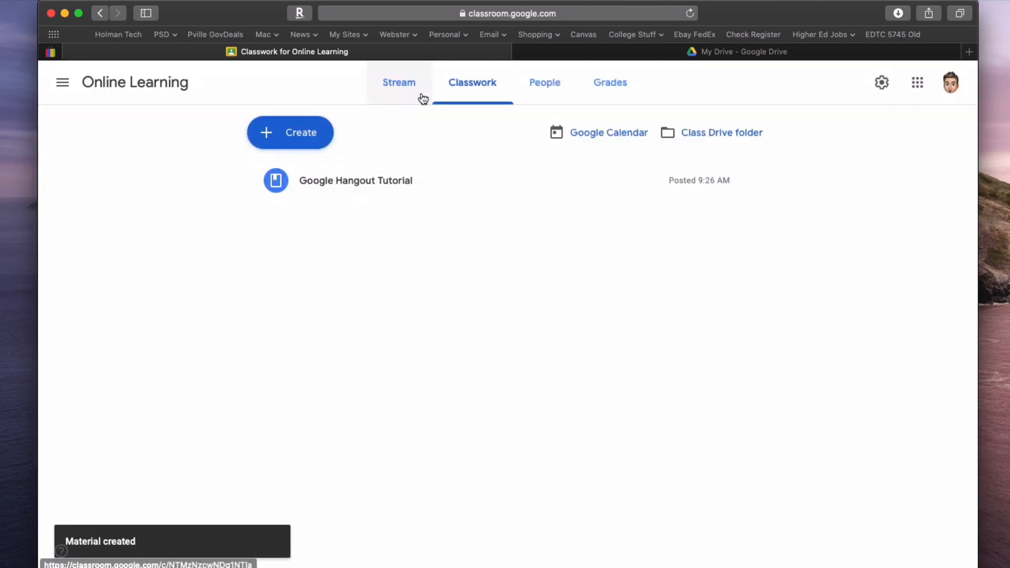
- View the class Stream showing the Google Hangout Tutorial announcement
left_click(398, 83)
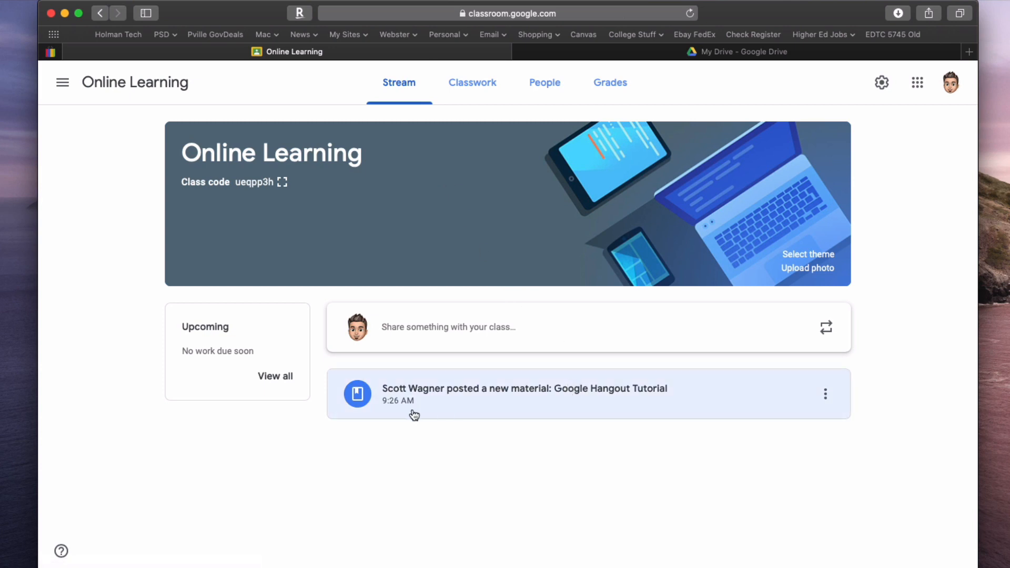
mouse_move(557, 388)
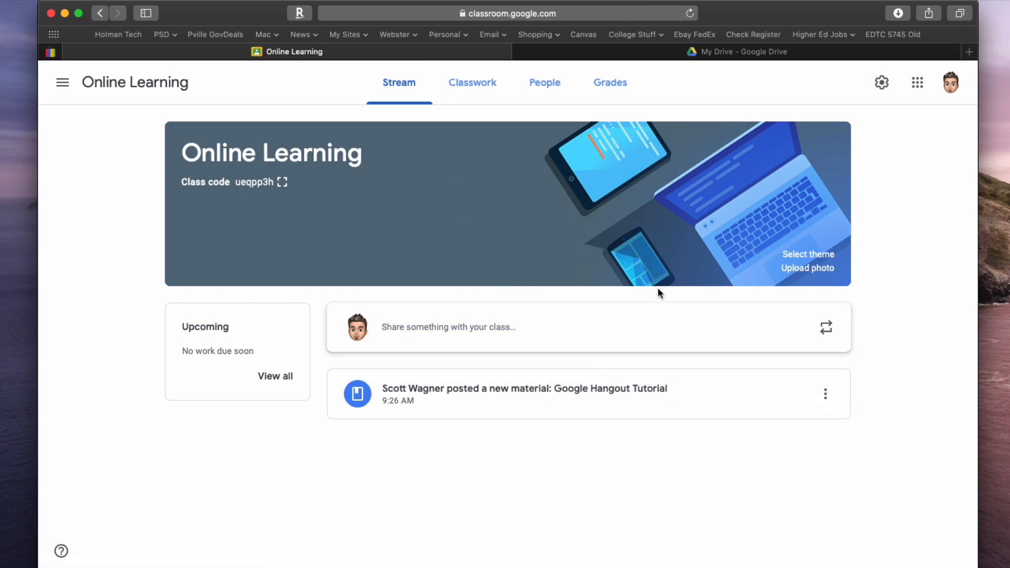
mouse_move(637, 279)
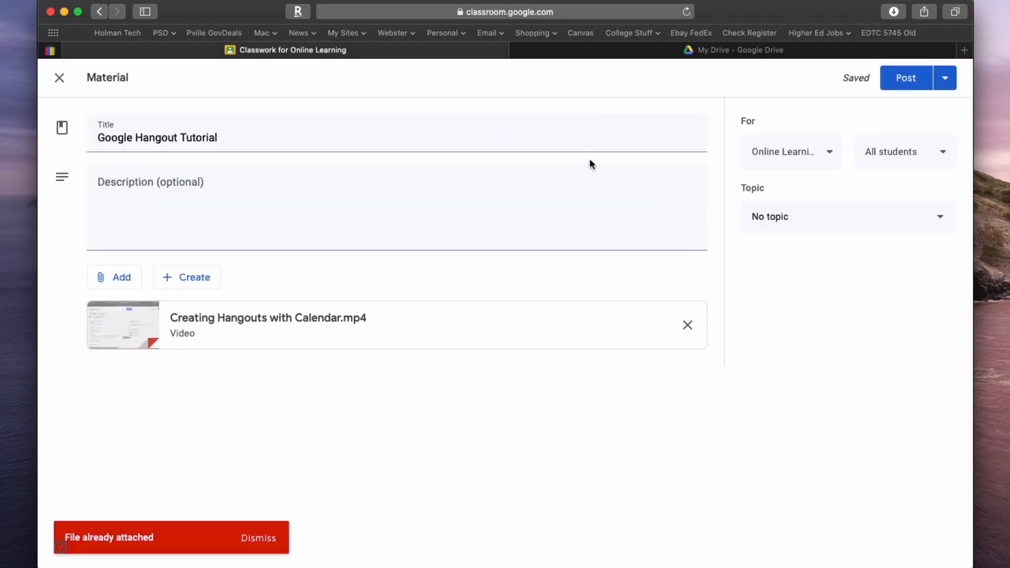
mouse_move(585, 166)
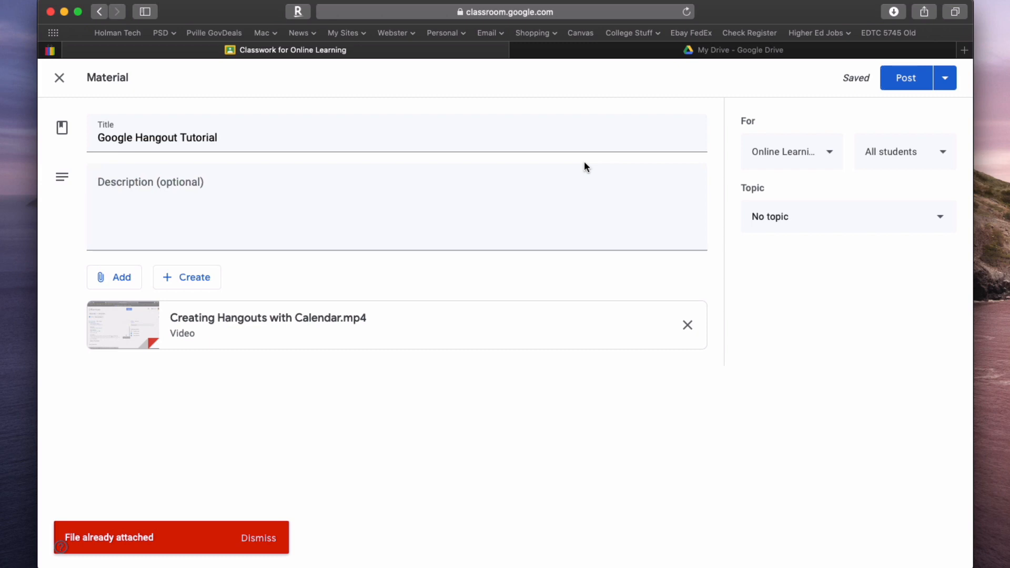